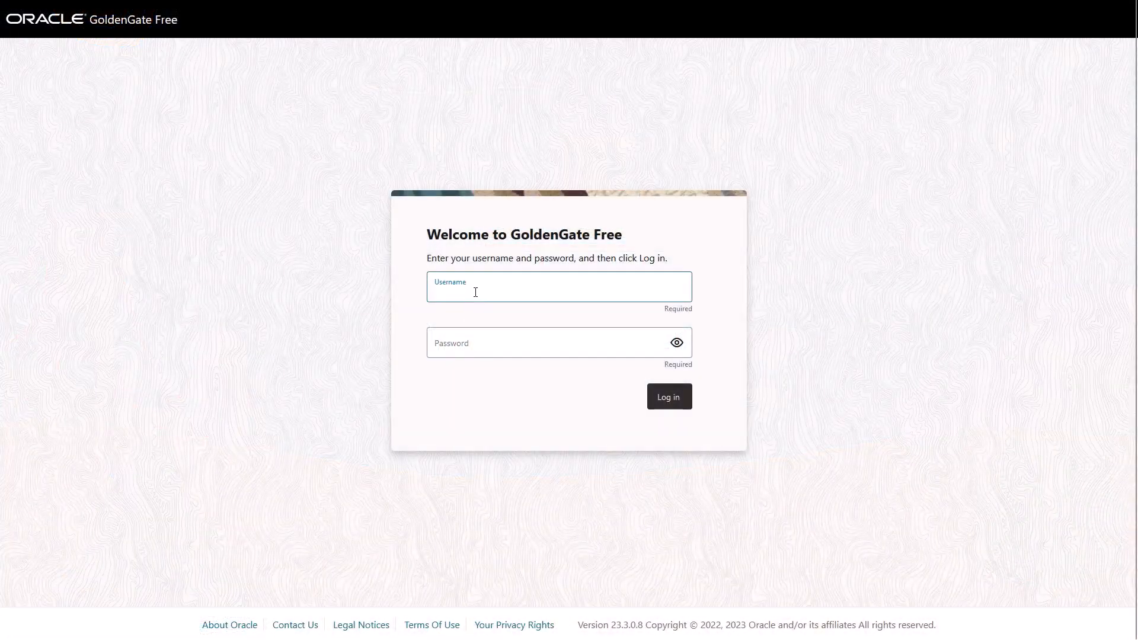
- Log in to Oracle GoldenGate Free and reach the empty home page
{"action": "left_click", "coordinate": [667, 397]}
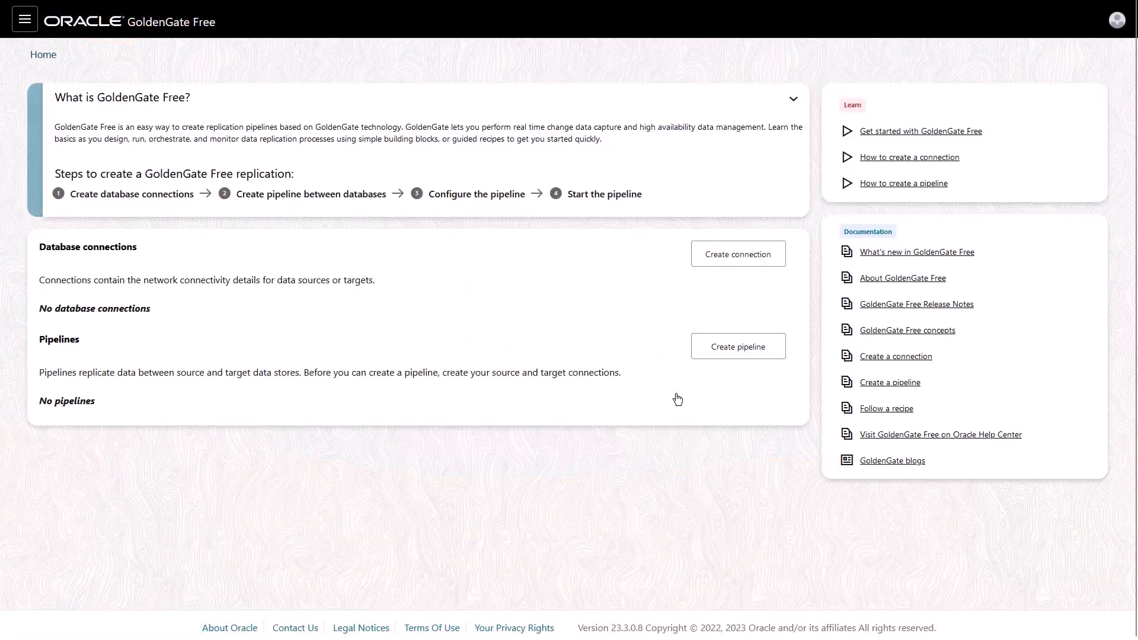
{"action": "mouse_move", "coordinate": [737, 254]}
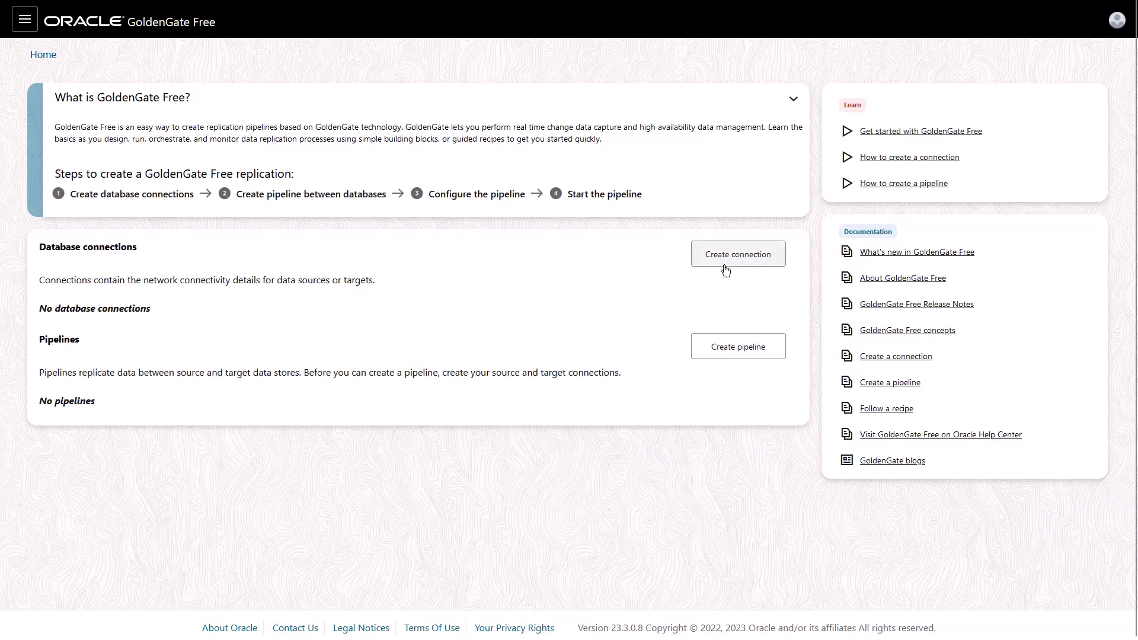
- Start a new database connection named sourceDB
{"action": "left_click", "coordinate": [737, 253]}
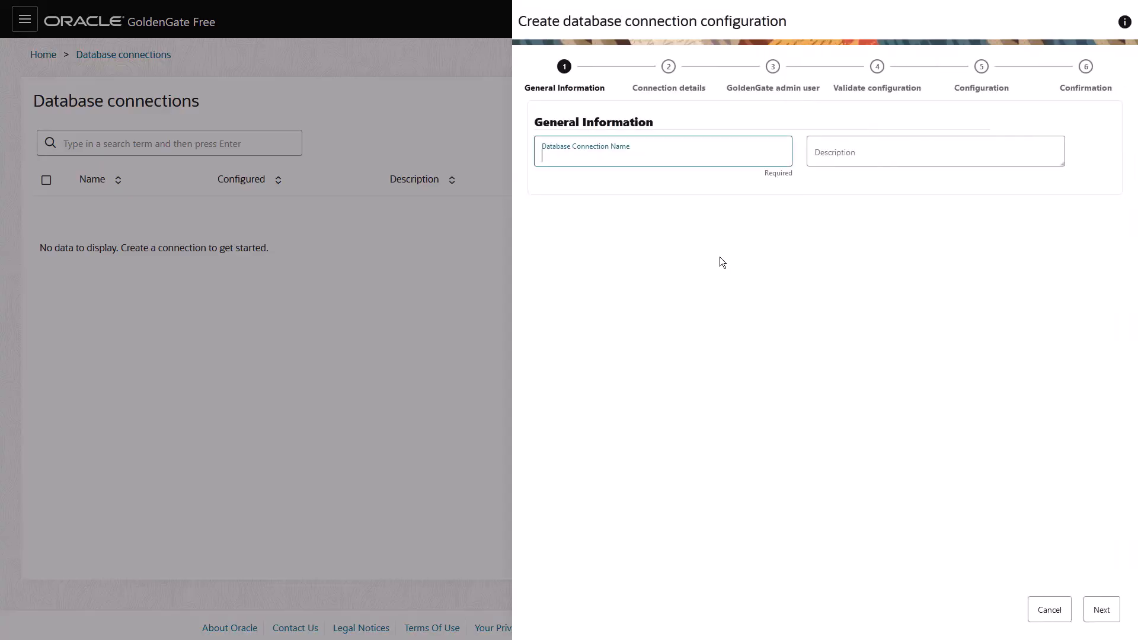
{"action": "type", "text": "sourceDB"}
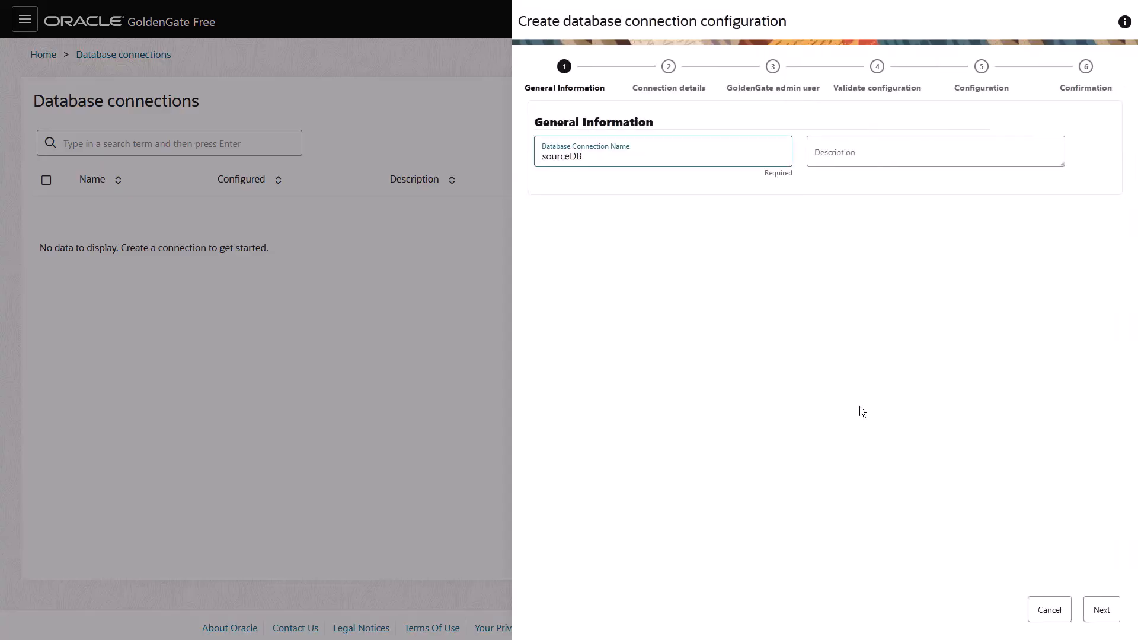
{"action": "left_click", "coordinate": [1100, 610]}
{"action": "type", "text": "F"}
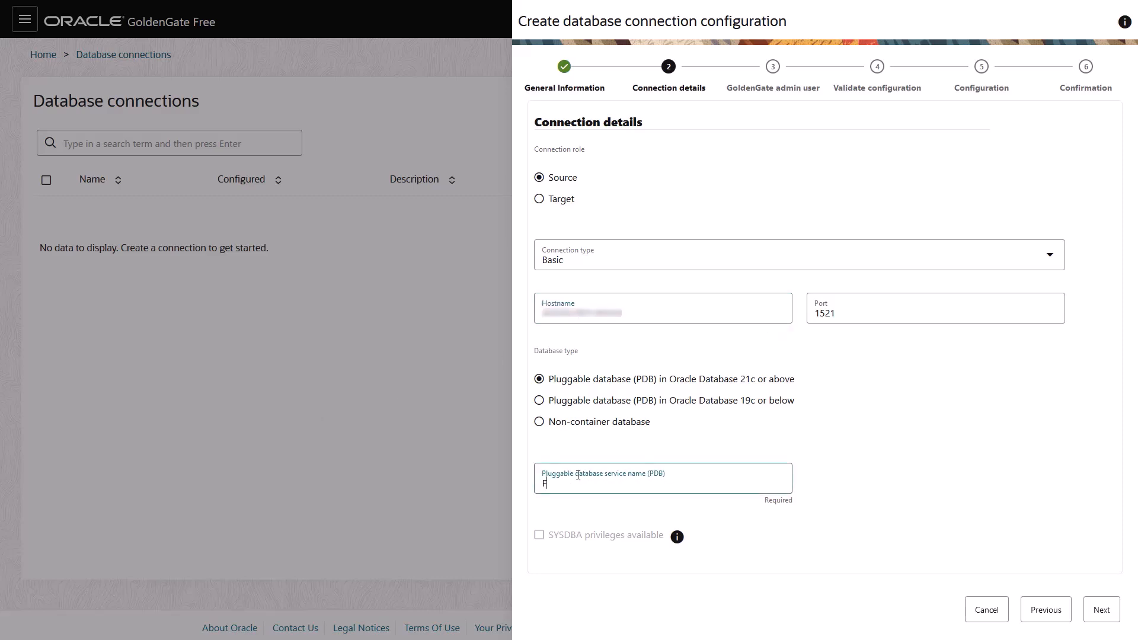
- Connect to PDB Freepdb1 with SYSDBA sys credentials and add the GoldenGate admin user
{"action": "type", "text": "reepdb1"}
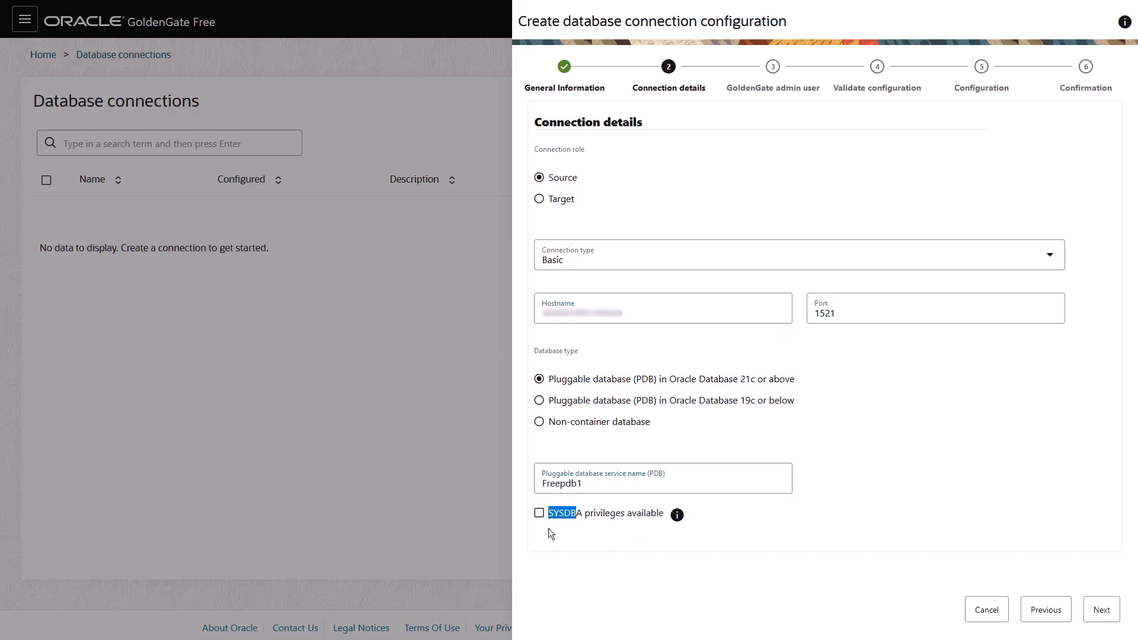
{"action": "left_click", "coordinate": [539, 513]}
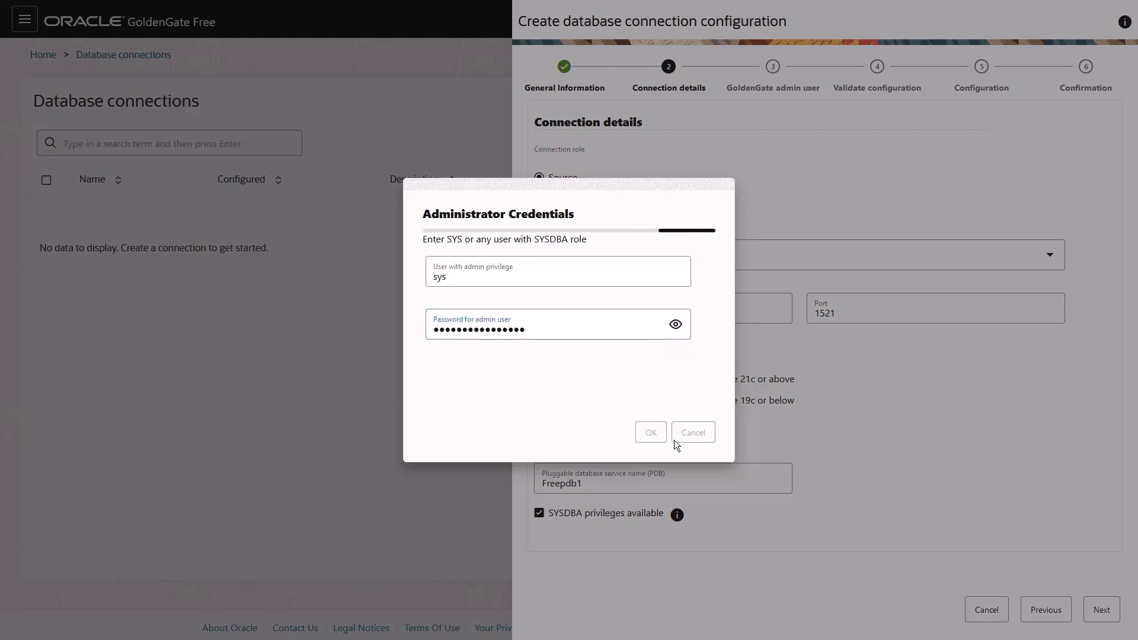
{"action": "left_click", "coordinate": [649, 432]}
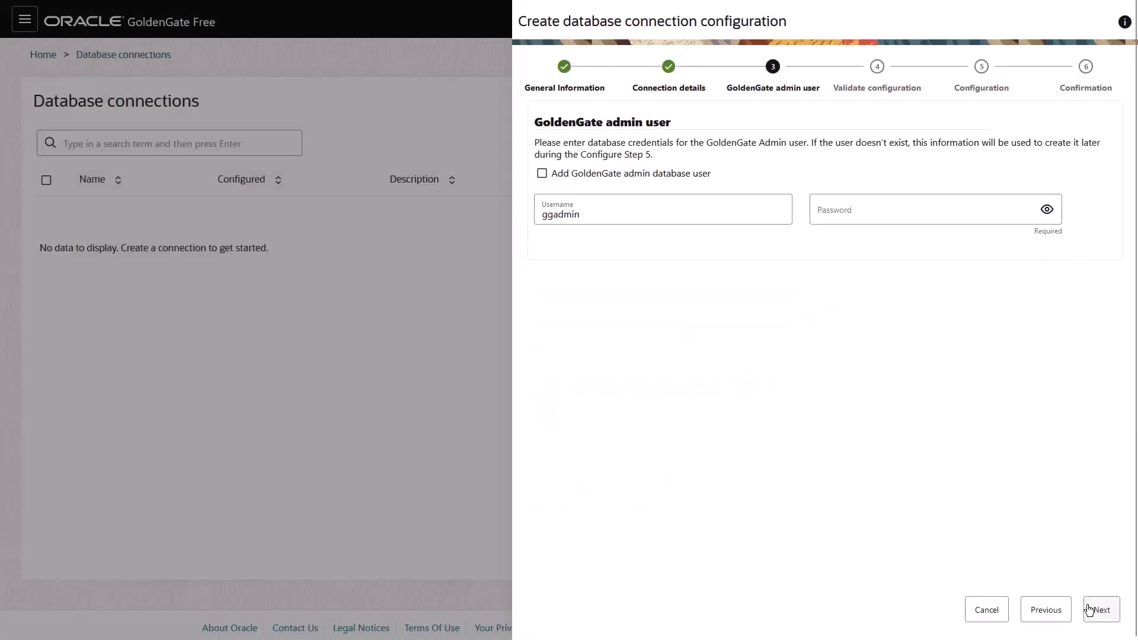
{"action": "left_click", "coordinate": [541, 172]}
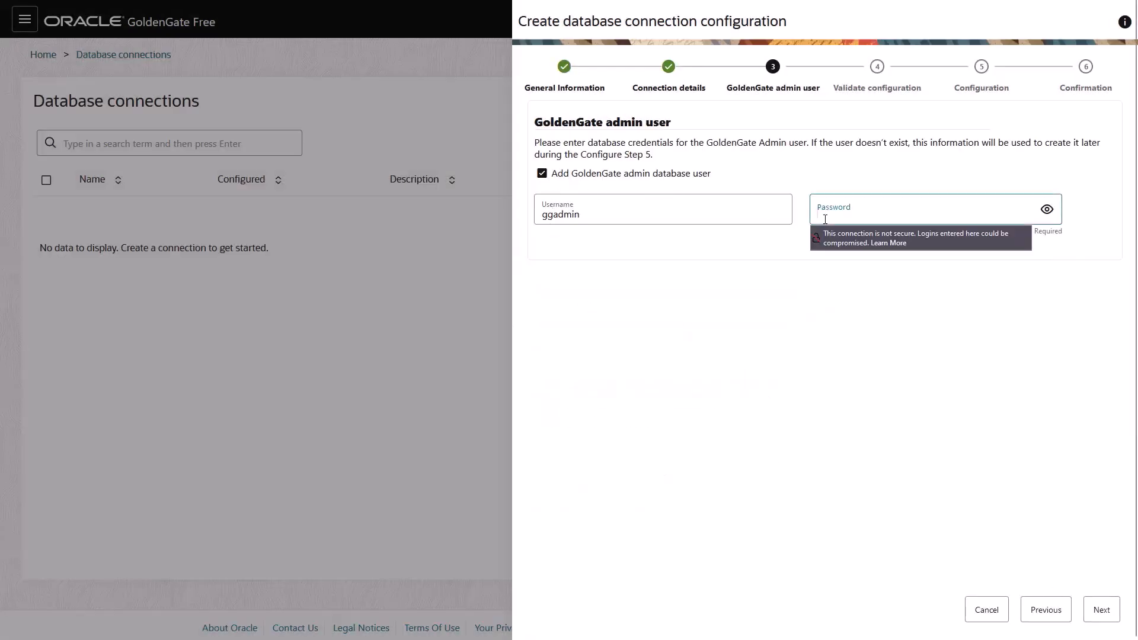
{"action": "left_click", "coordinate": [1100, 610]}
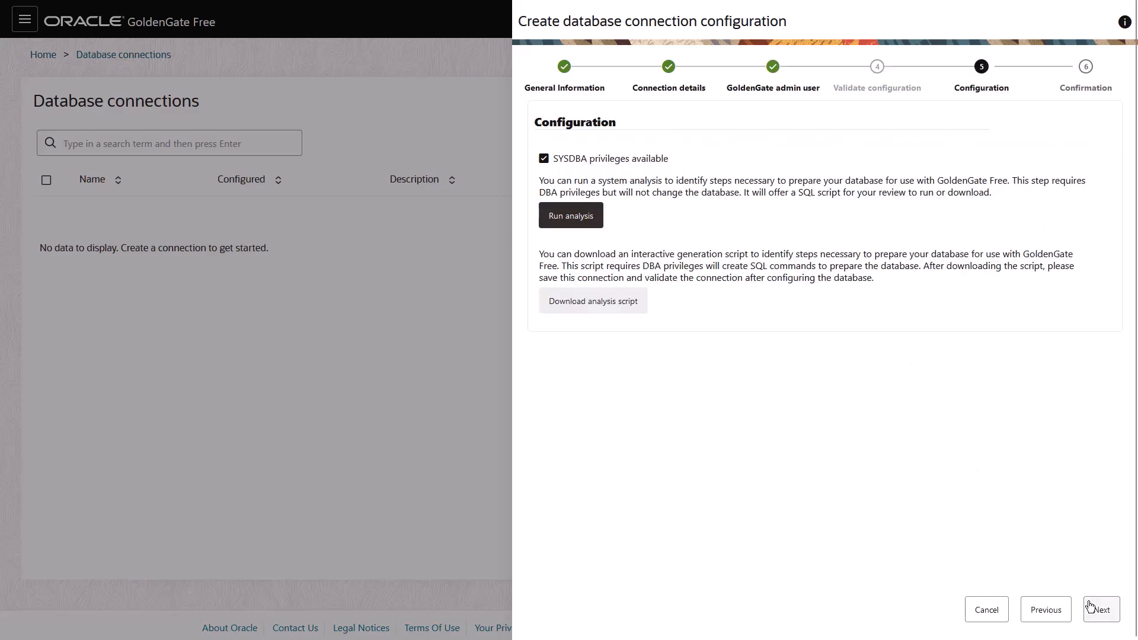
- Run the system analysis and the reviewed preparation SQL script on sourceDB, then dismiss the results
{"action": "left_click", "coordinate": [570, 215]}
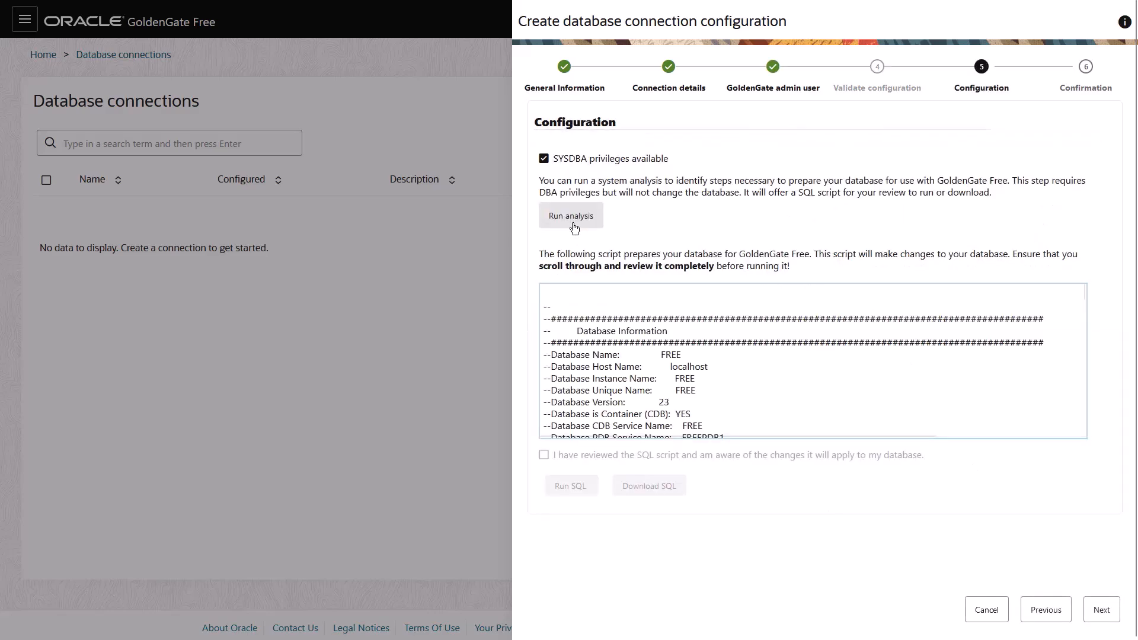
{"action": "scroll", "scroll_direction": "down", "scroll_amount": 3}
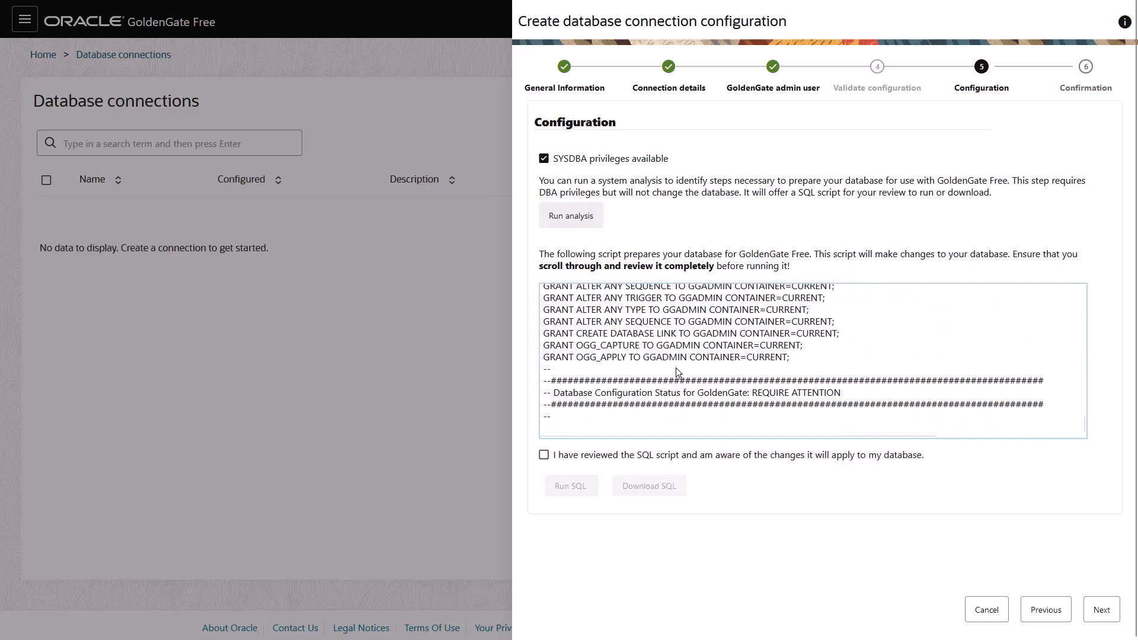
{"action": "left_click", "coordinate": [543, 455]}
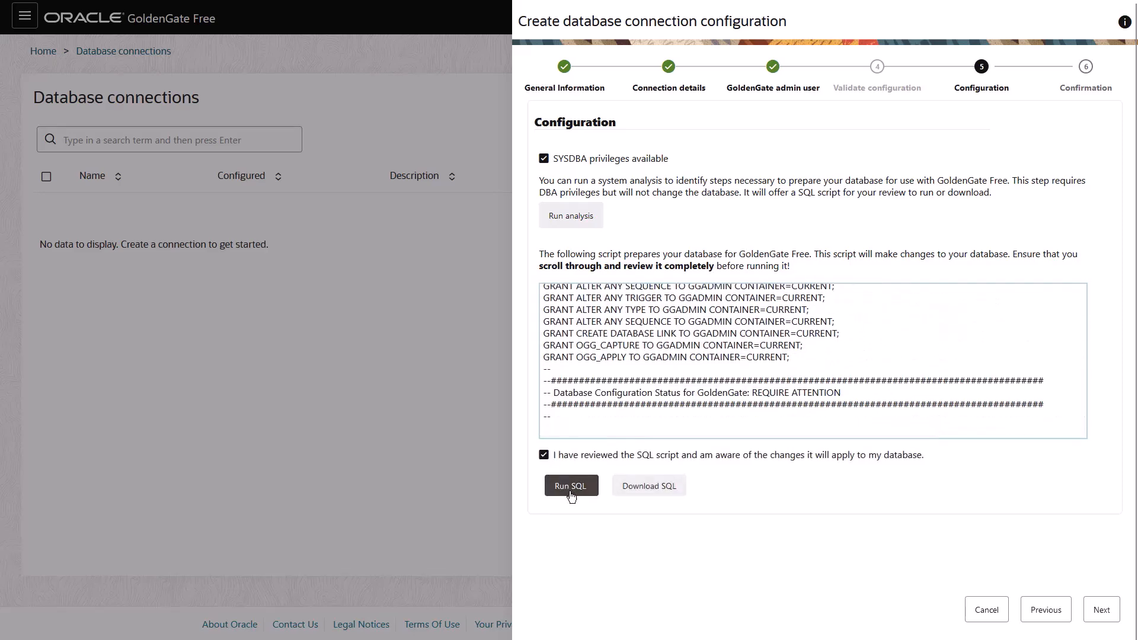
{"action": "left_click", "coordinate": [571, 486]}
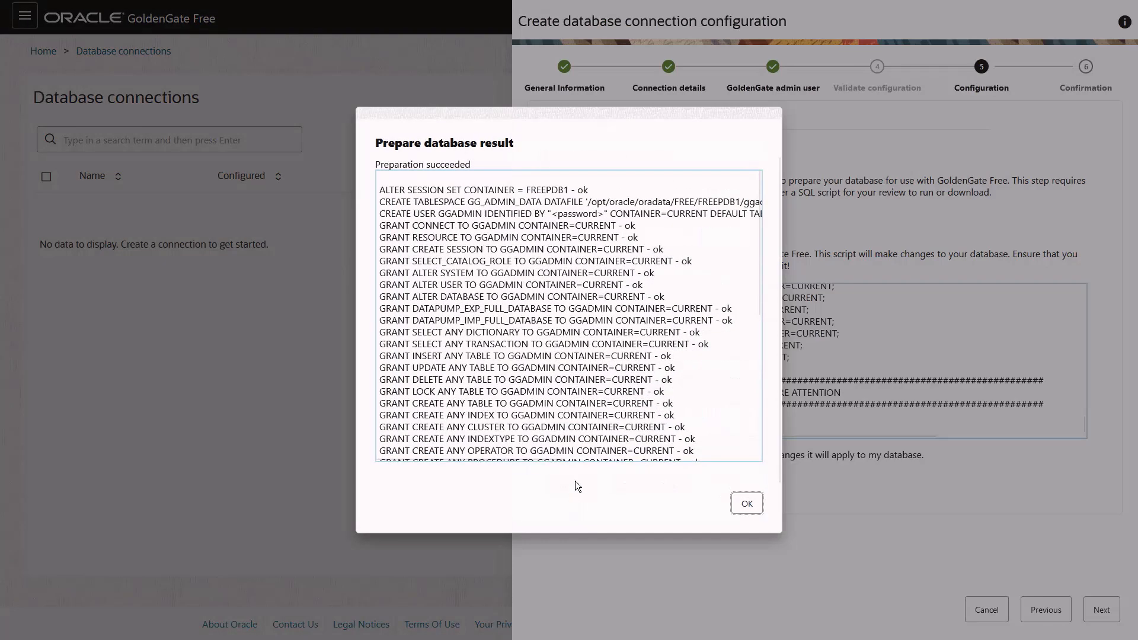
{"action": "scroll", "scroll_direction": "down", "scroll_amount": 3}
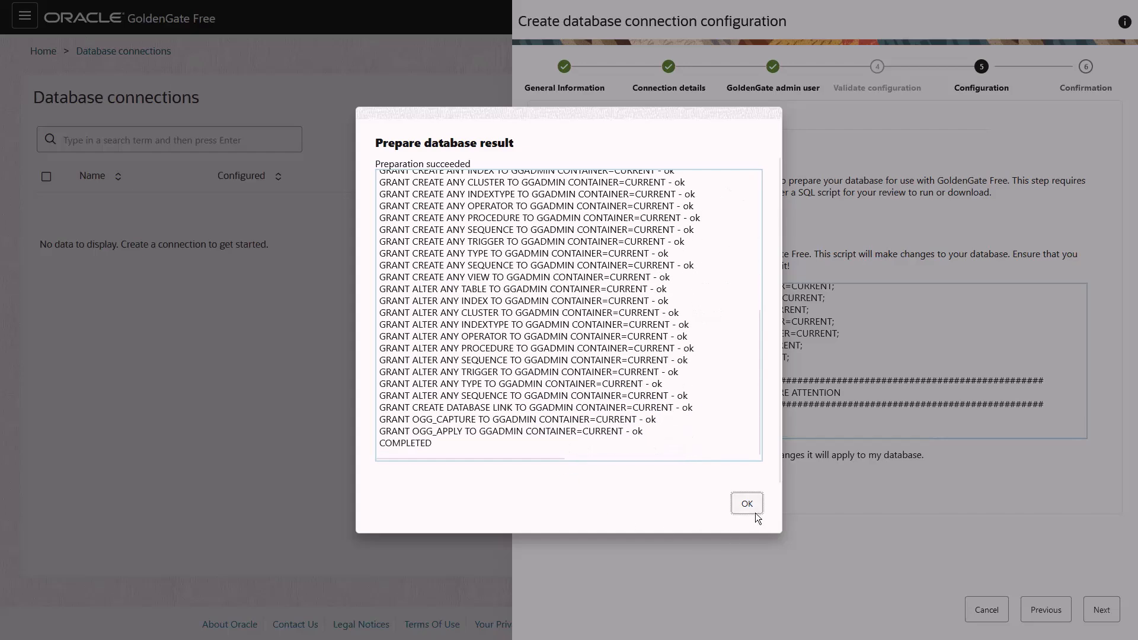
{"action": "left_click", "coordinate": [746, 503]}
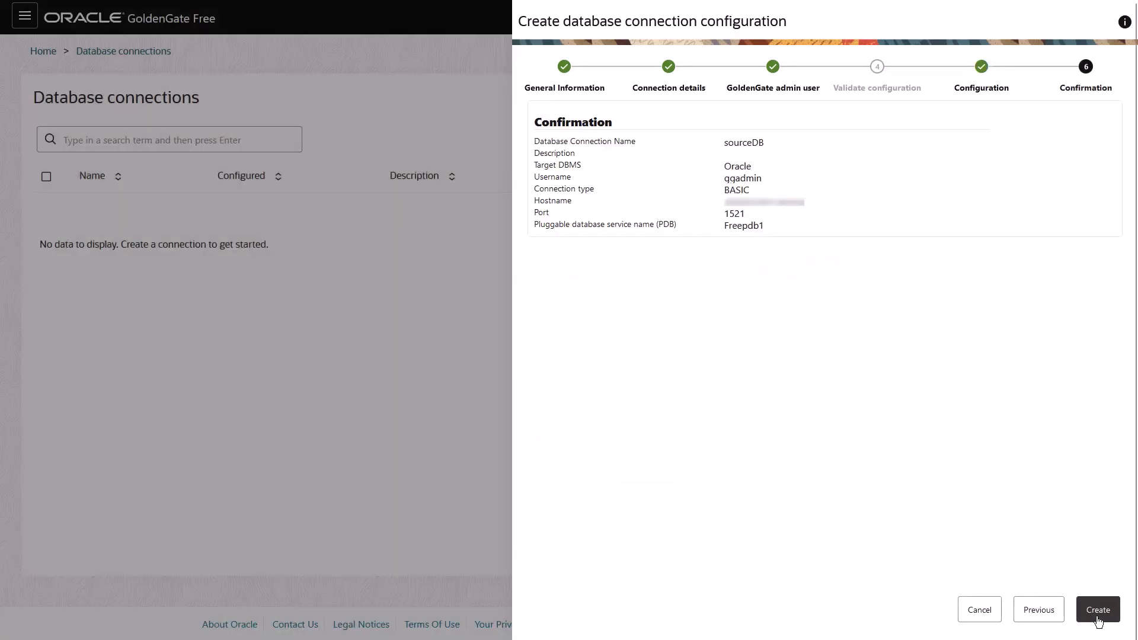
- Create the sourceDB connection and start a new pipeline from the Pipelines list
{"action": "left_click", "coordinate": [1096, 610]}
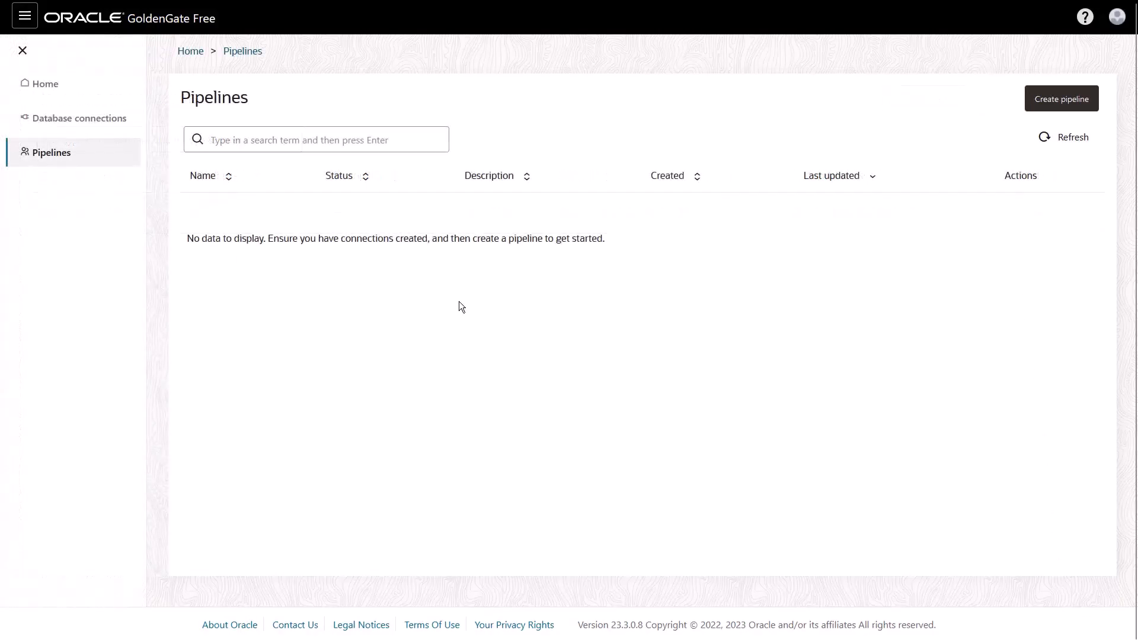
{"action": "left_click", "coordinate": [1060, 98]}
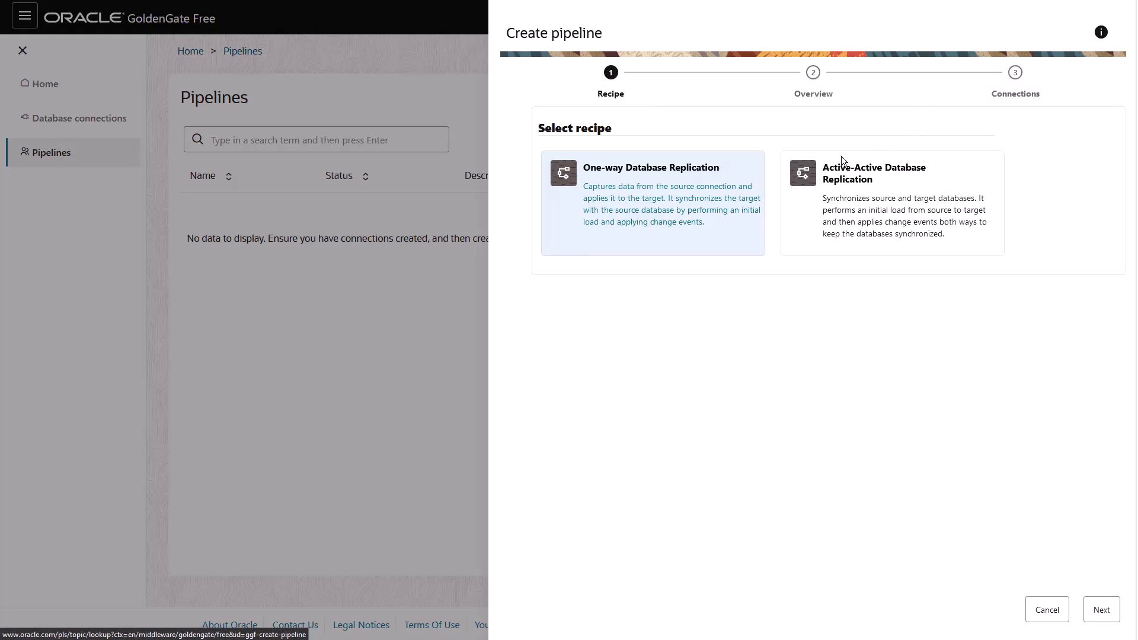
{"action": "mouse_move", "coordinate": [762, 205]}
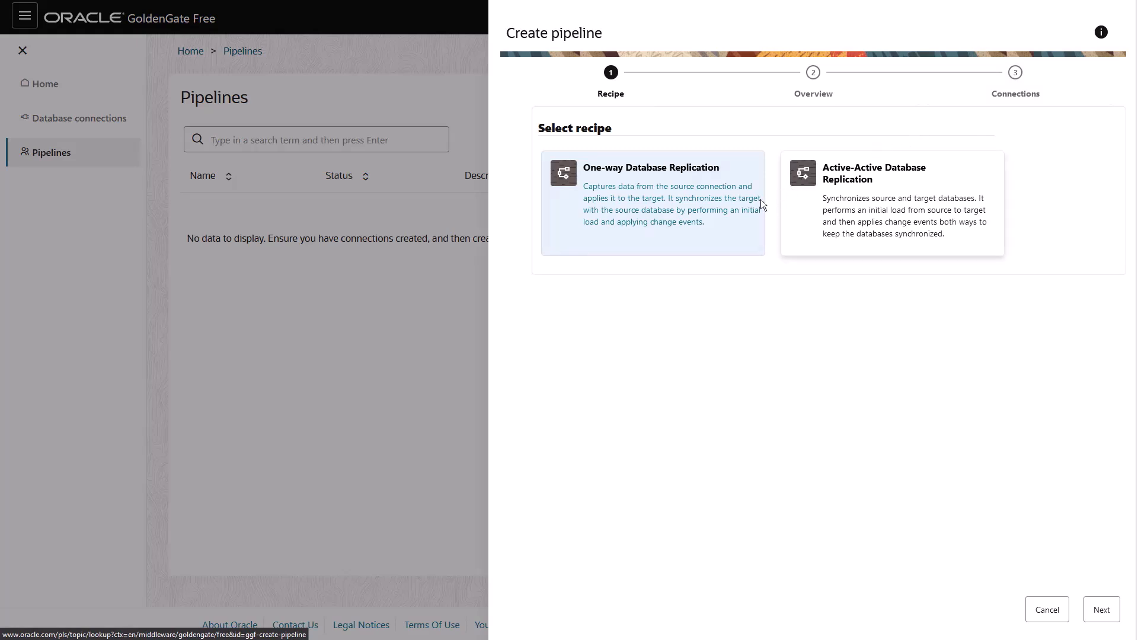
{"action": "mouse_move", "coordinate": [742, 203]}
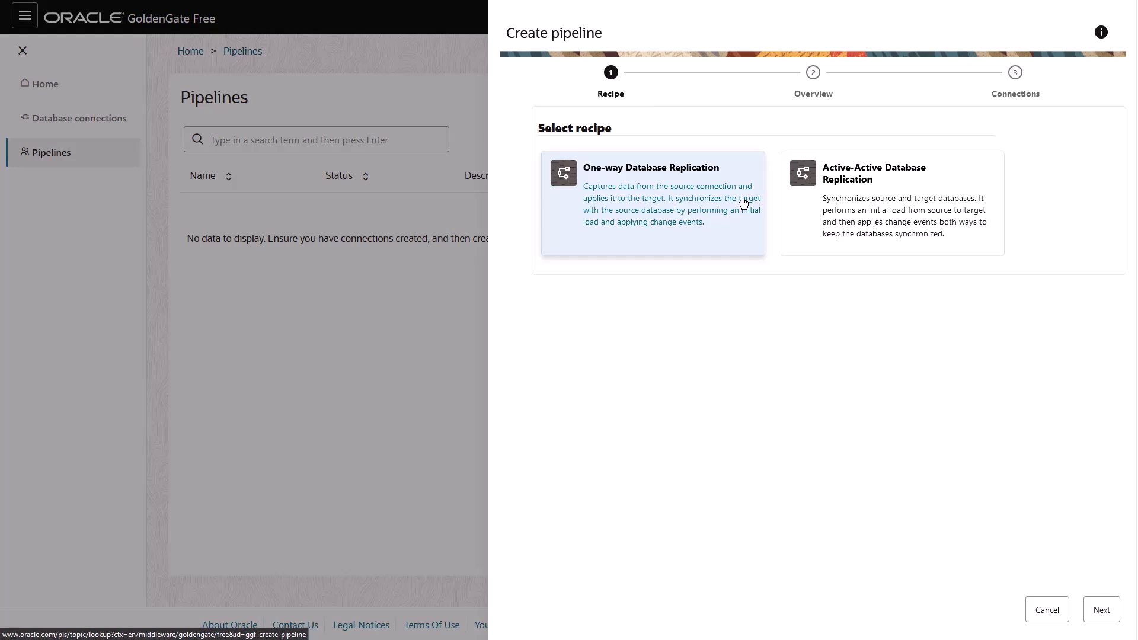
{"action": "mouse_move", "coordinate": [804, 213]}
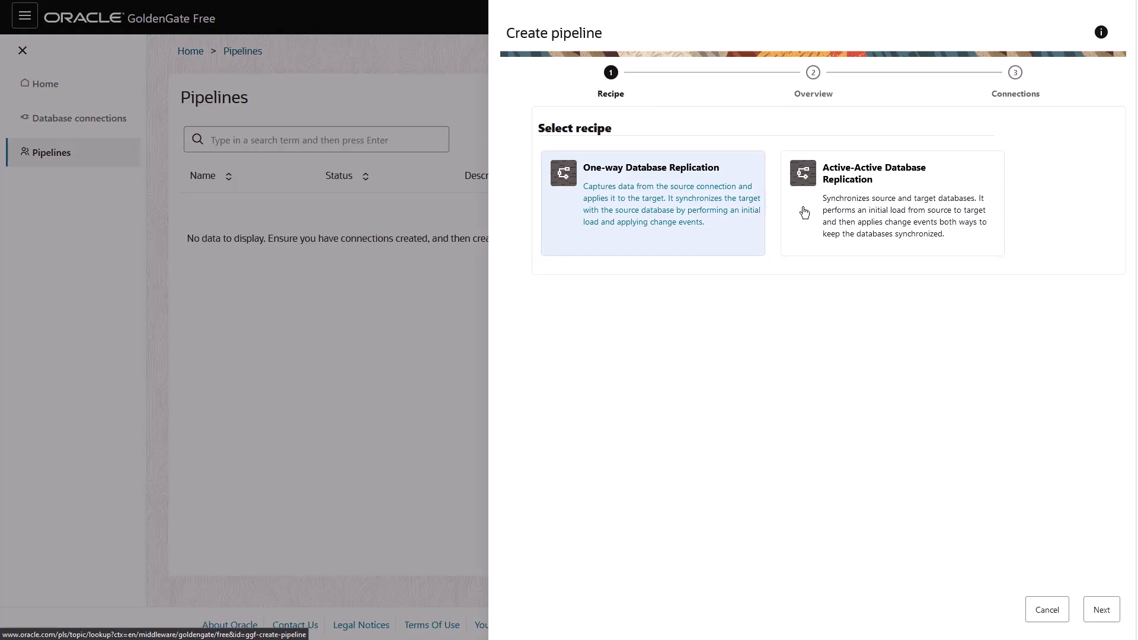
{"action": "mouse_move", "coordinate": [847, 201]}
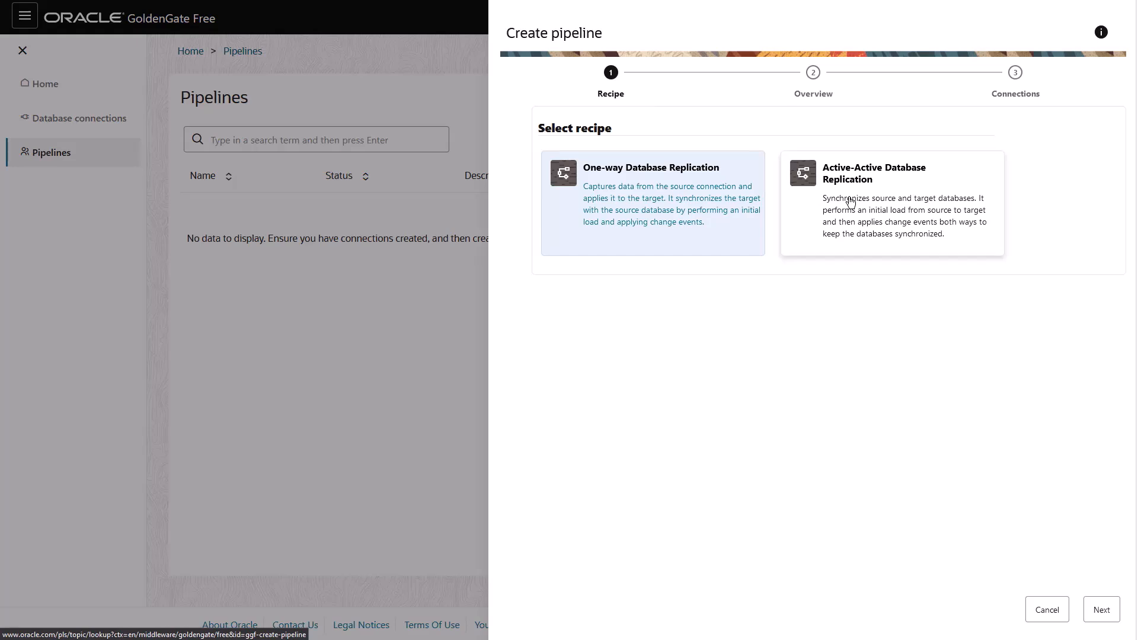
- Create the Active-Active pipeline 'demo-pipeline' from sourceDB to targetDB and save it
{"action": "left_click", "coordinate": [891, 204]}
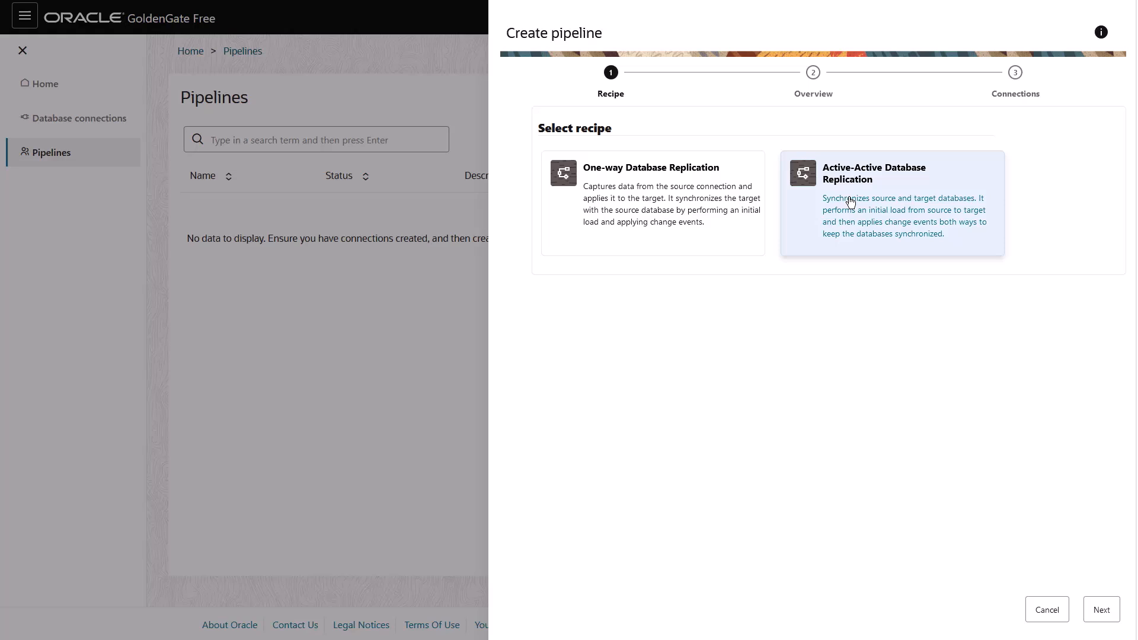
{"action": "mouse_move", "coordinate": [845, 181]}
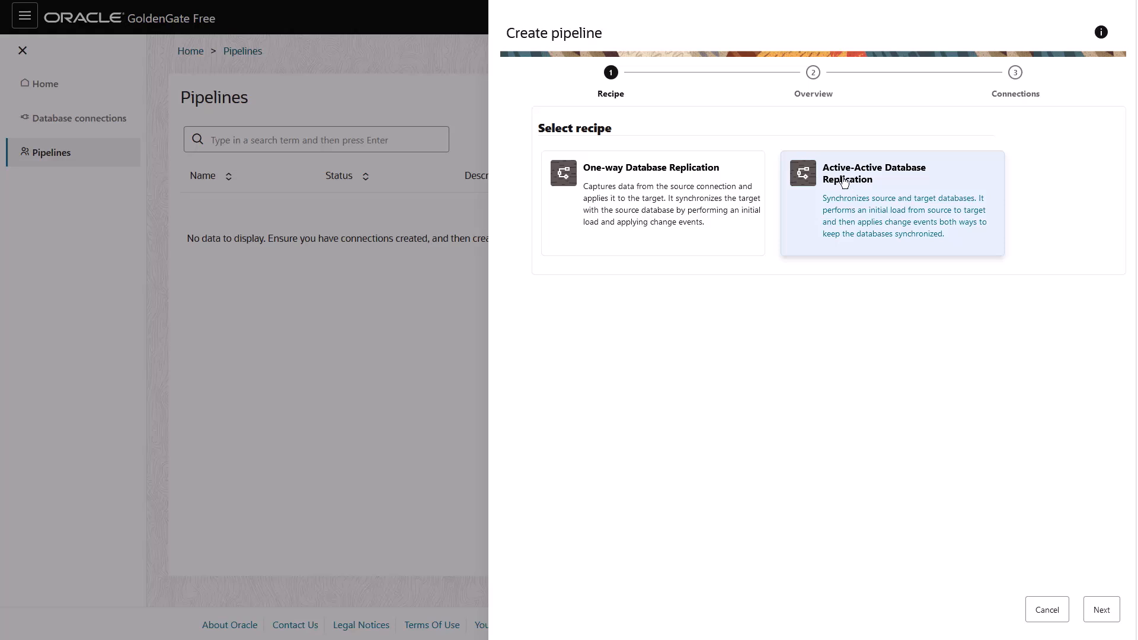
{"action": "mouse_move", "coordinate": [877, 267]}
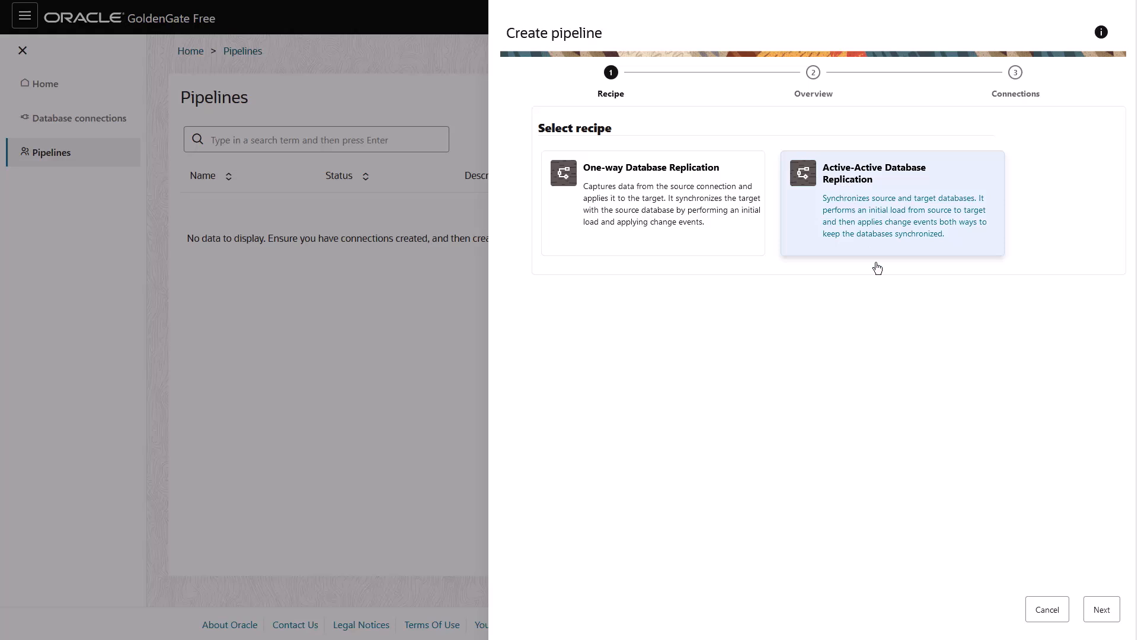
{"action": "left_click", "coordinate": [1100, 609]}
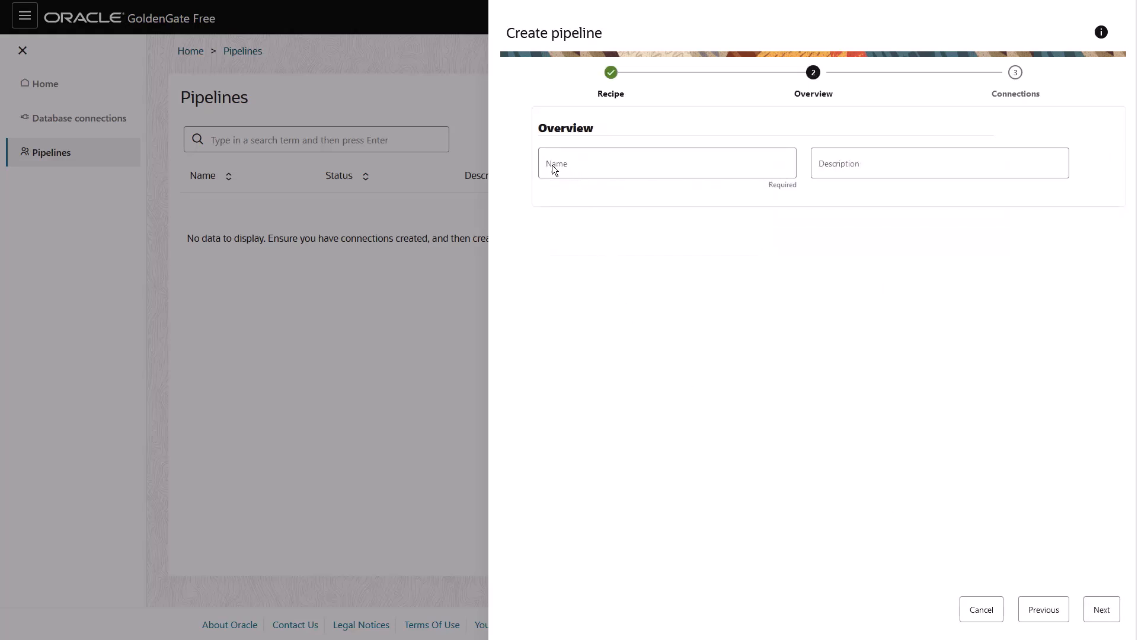
{"action": "type", "text": "demo"}
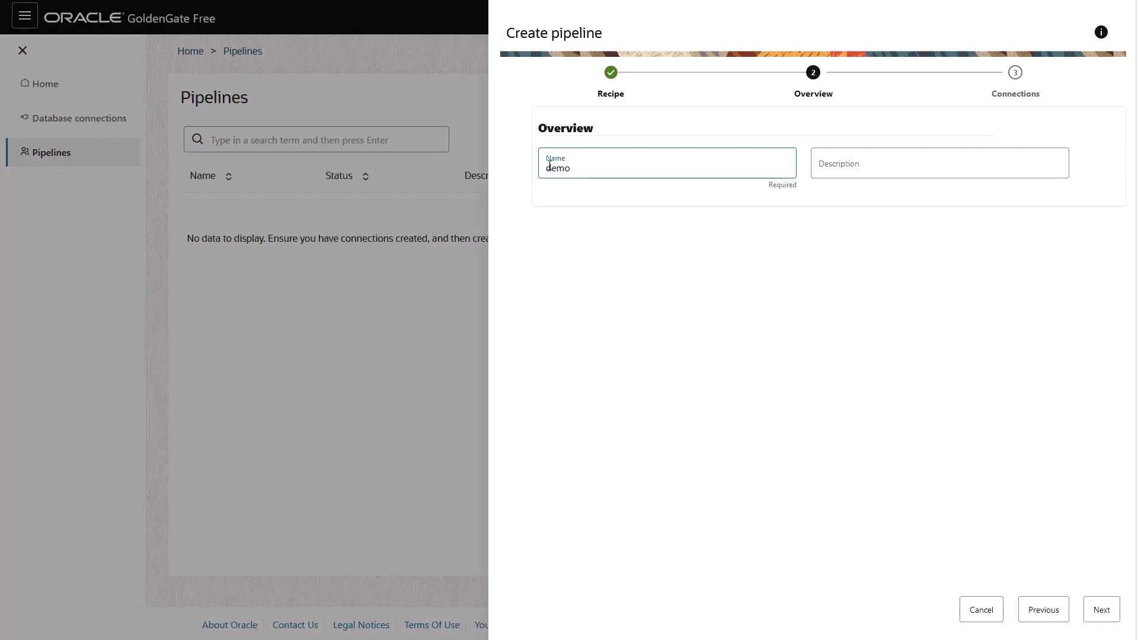
{"action": "type", "text": "-pipeline"}
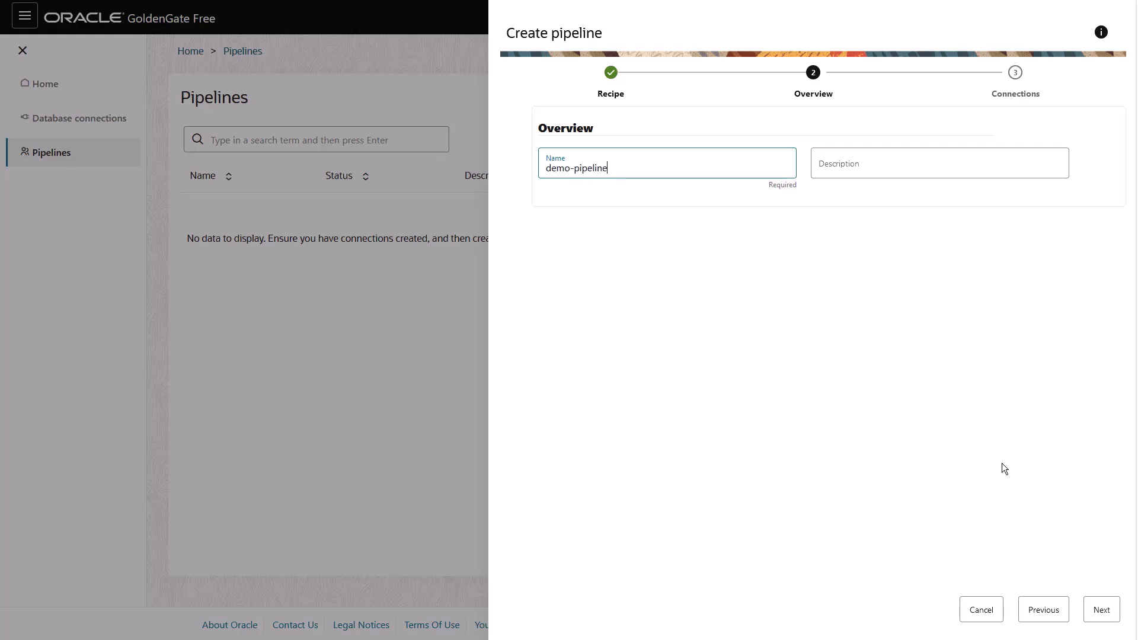
{"action": "left_click", "coordinate": [1099, 609]}
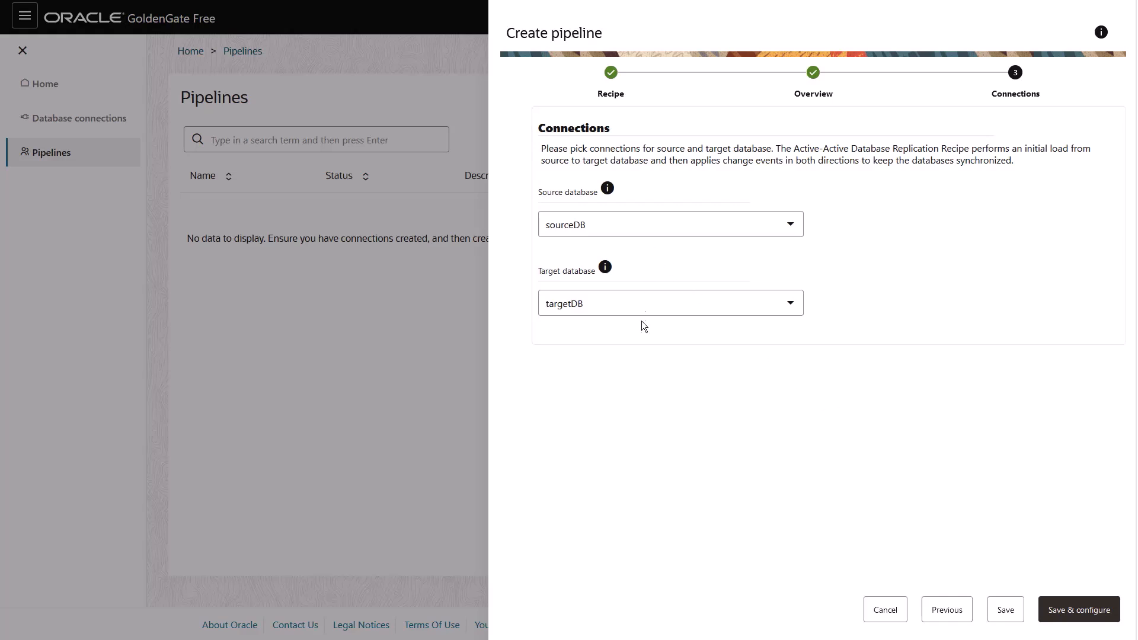
{"action": "mouse_move", "coordinate": [736, 408]}
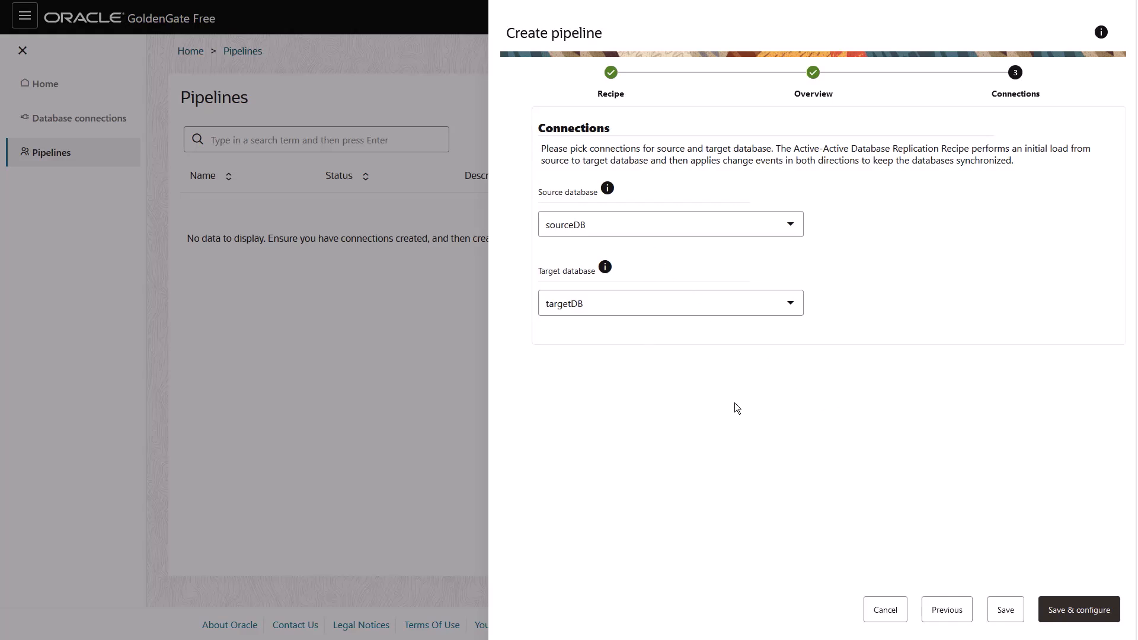
{"action": "left_click", "coordinate": [1077, 609]}
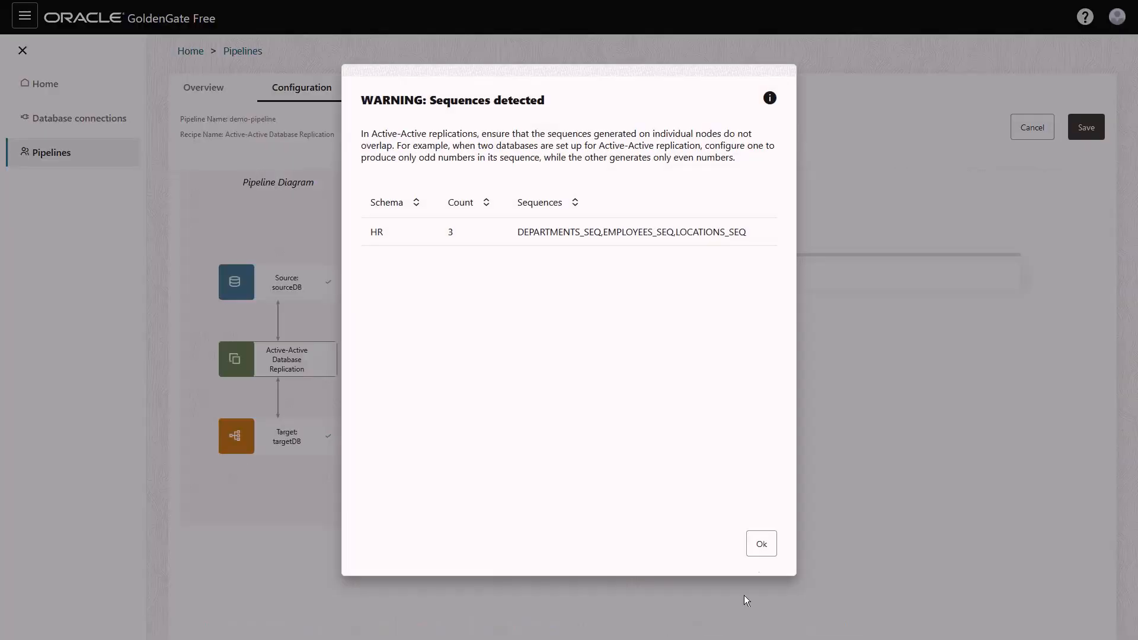
- Exclude PDBADMIN, include all seven HR tables, check the mapping rules, and save
{"action": "left_click", "coordinate": [760, 543]}
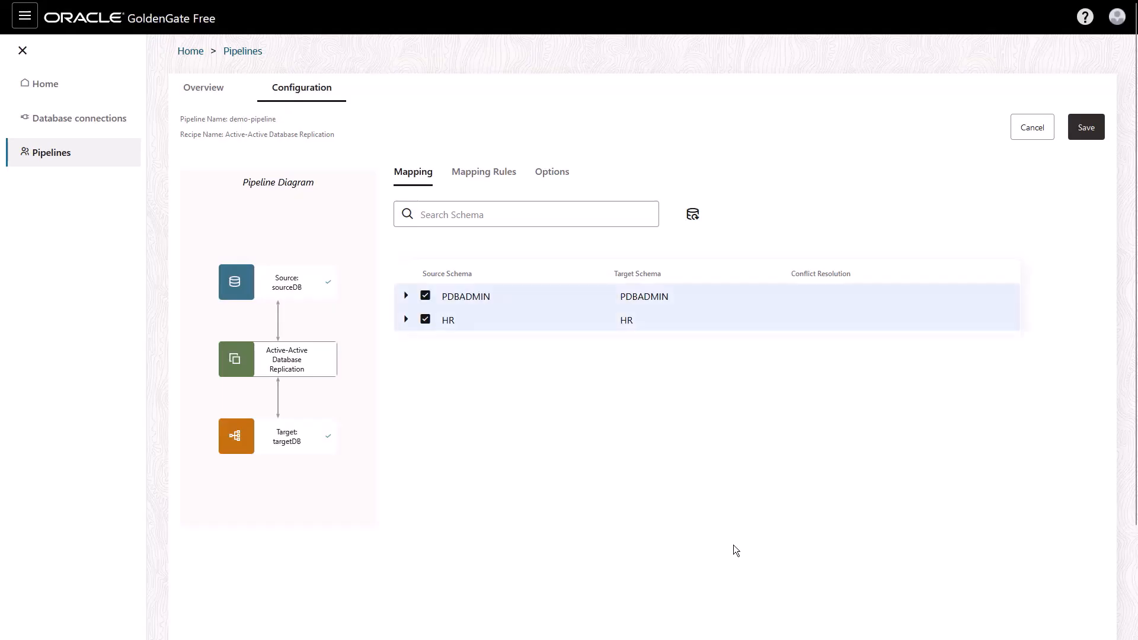
{"action": "left_click", "coordinate": [424, 295]}
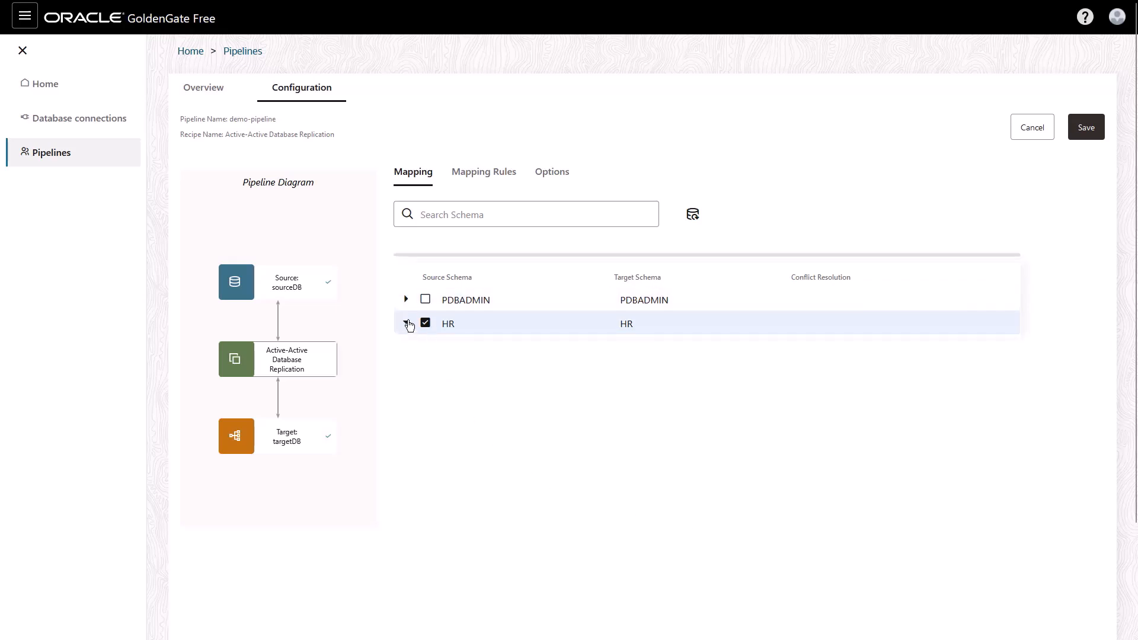
{"action": "left_click", "coordinate": [406, 323]}
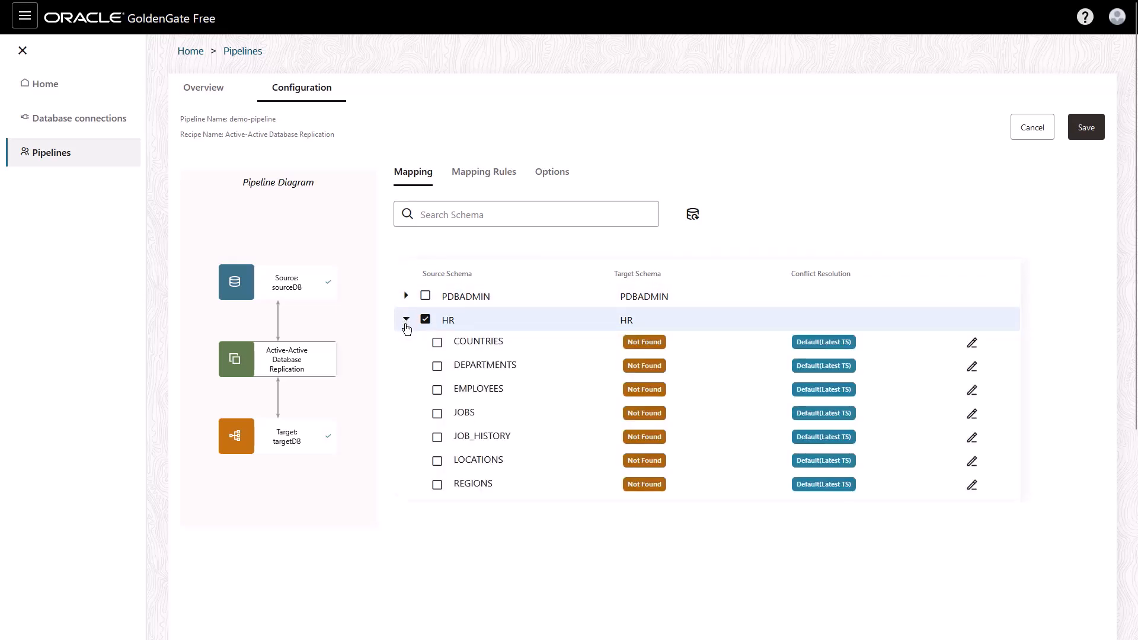
{"action": "left_click", "coordinate": [424, 320]}
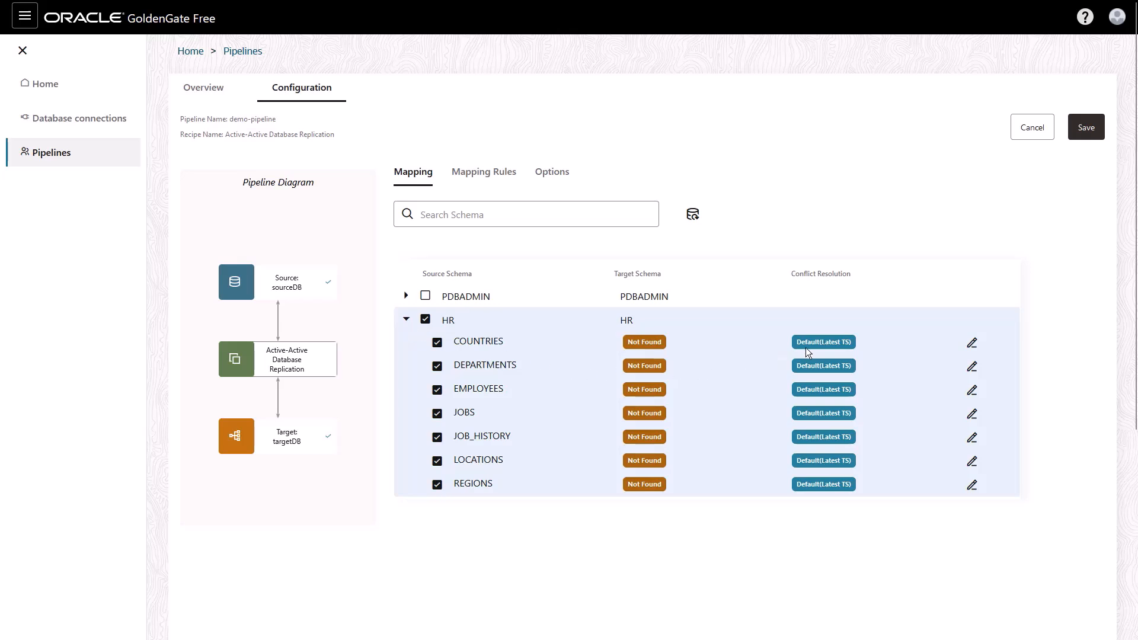
{"action": "mouse_move", "coordinate": [932, 463]}
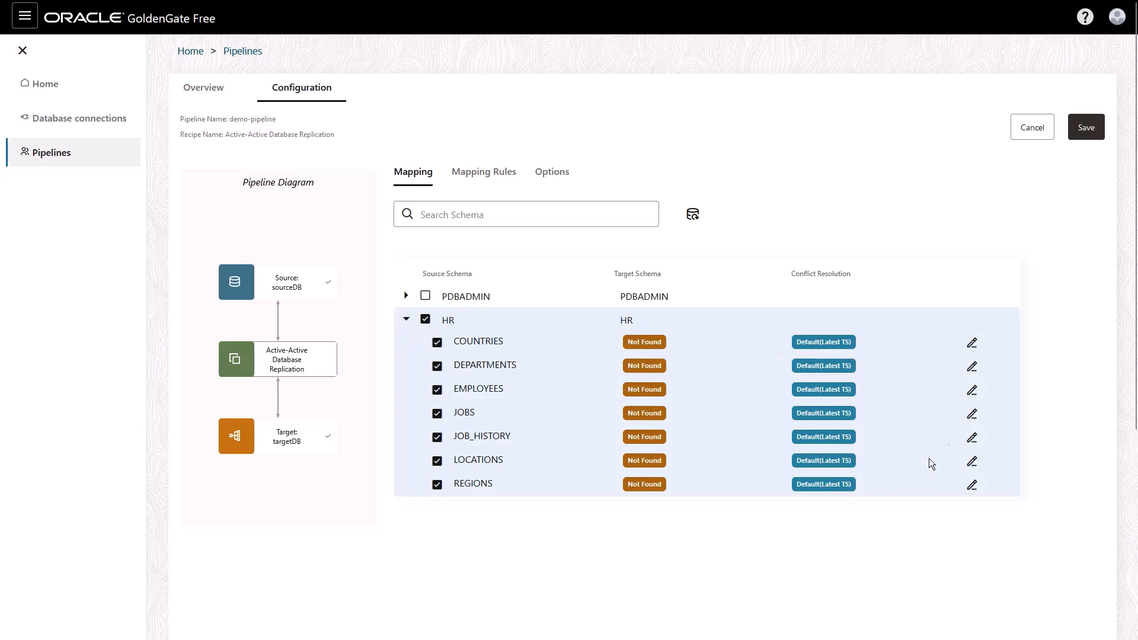
{"action": "left_click", "coordinate": [970, 342]}
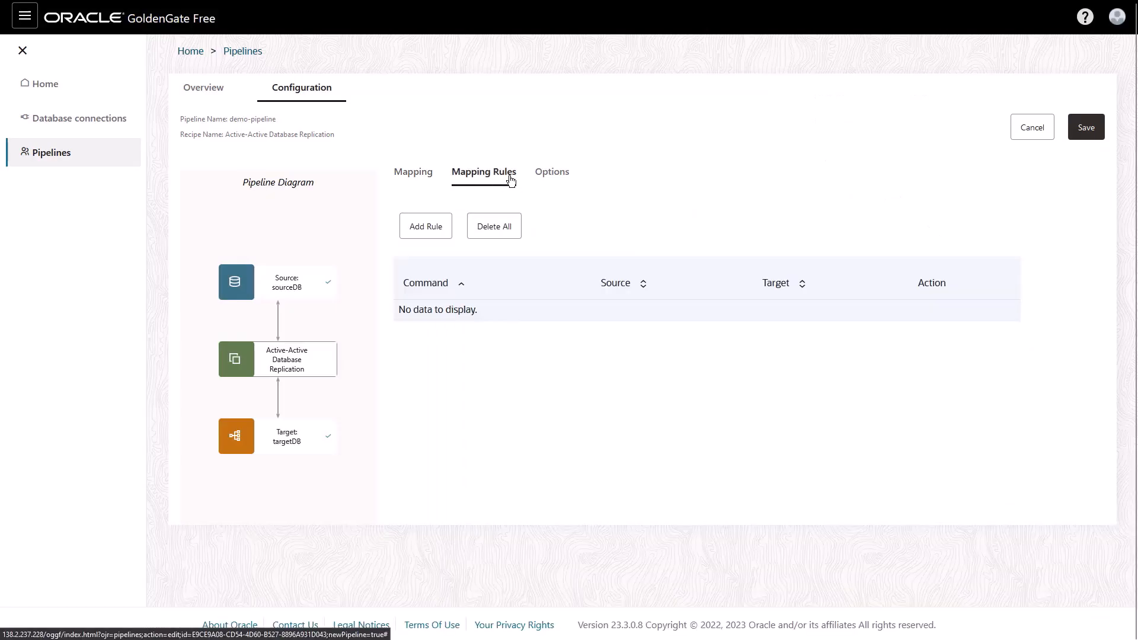
{"action": "left_click", "coordinate": [552, 172]}
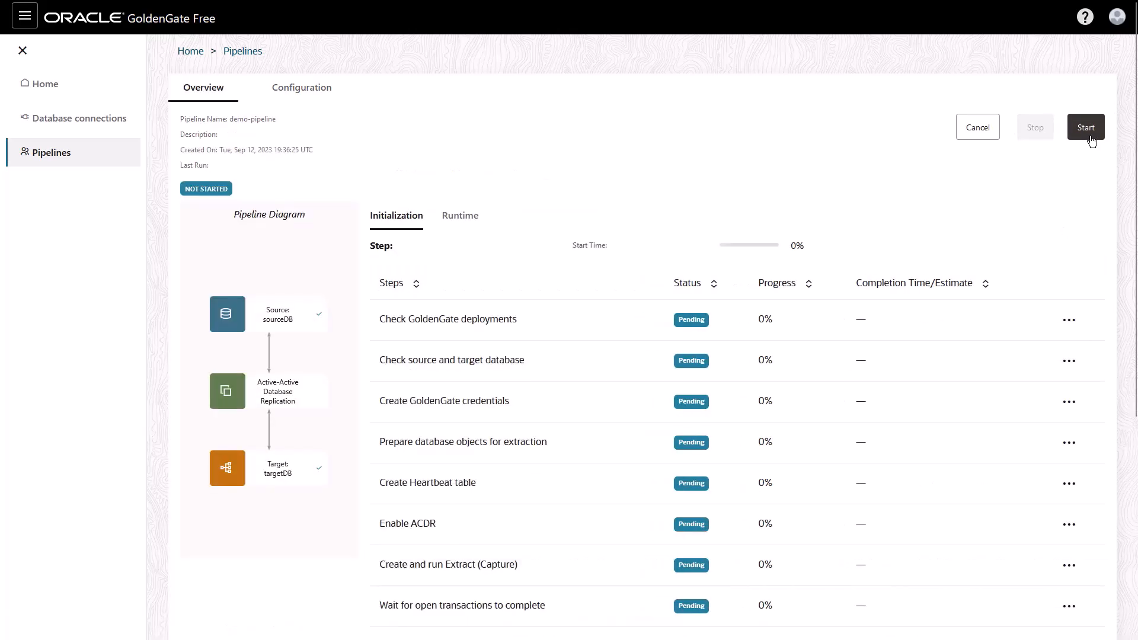
- Start demo-pipeline, review its initialization steps, and view its Runtime processes
{"action": "left_click", "coordinate": [1086, 126]}
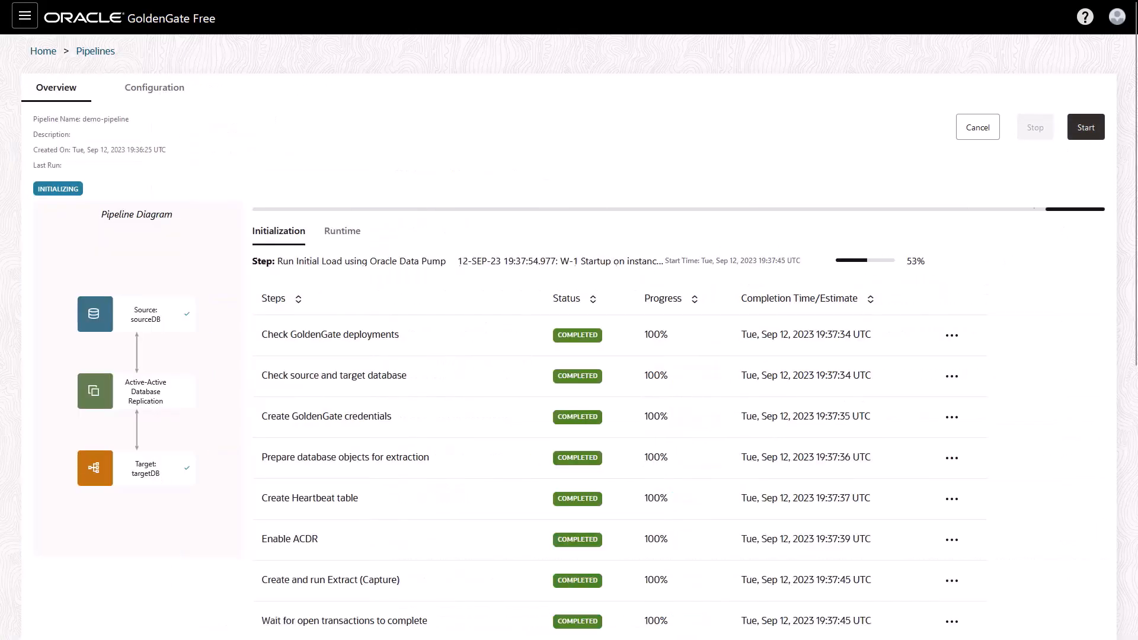
{"action": "scroll", "scroll_direction": "down", "scroll_amount": 3}
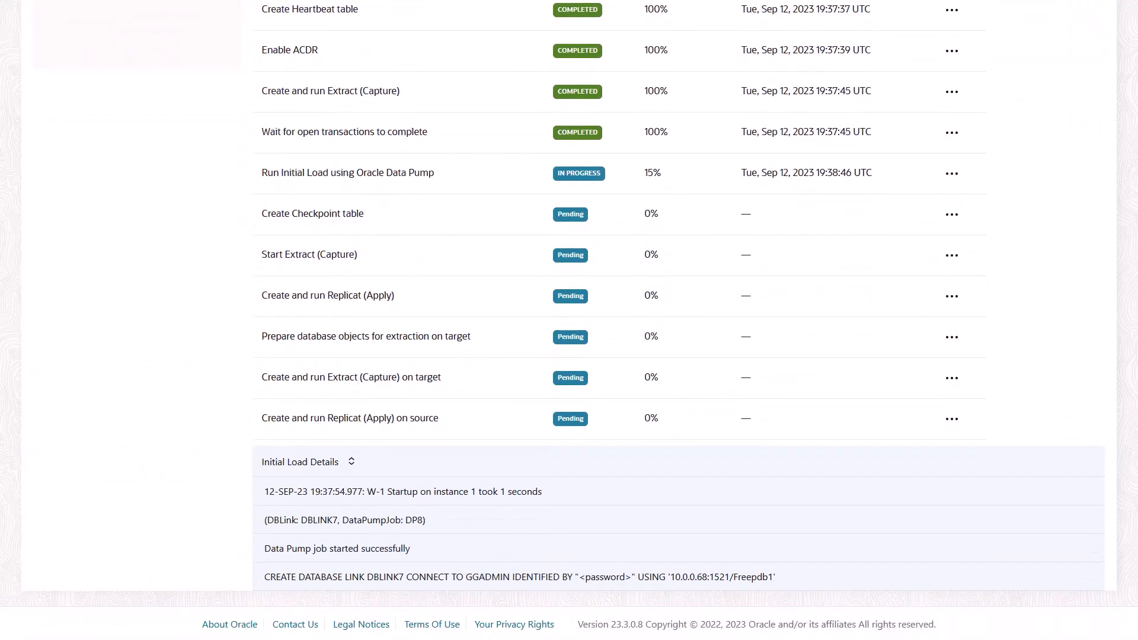
{"action": "scroll", "scroll_direction": "up", "scroll_amount": 3}
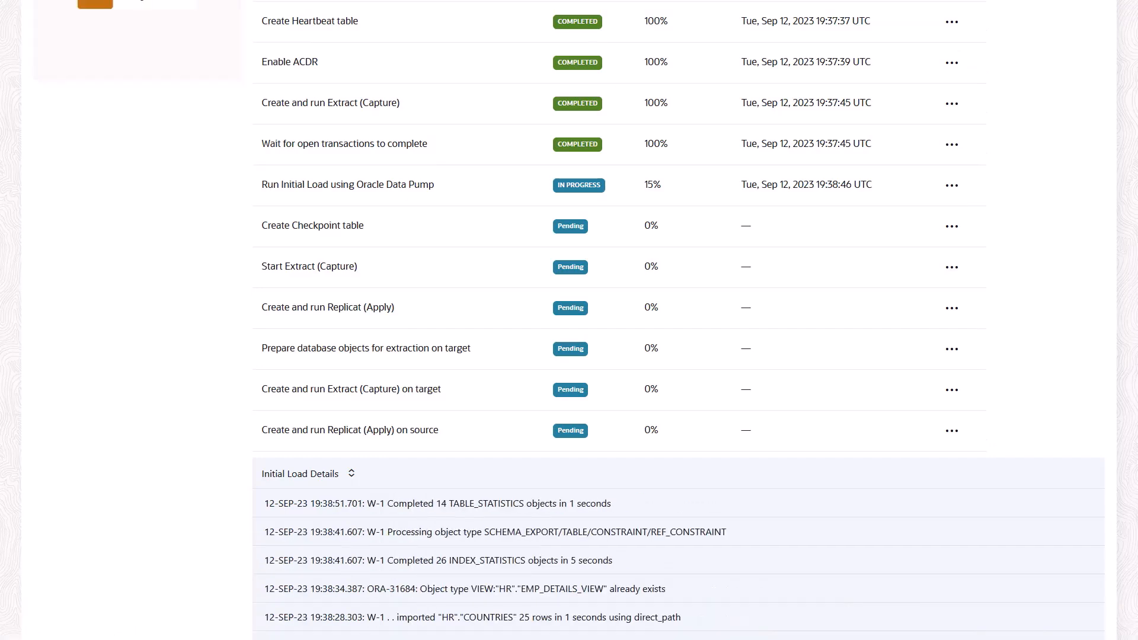
{"action": "left_click", "coordinate": [354, 114]}
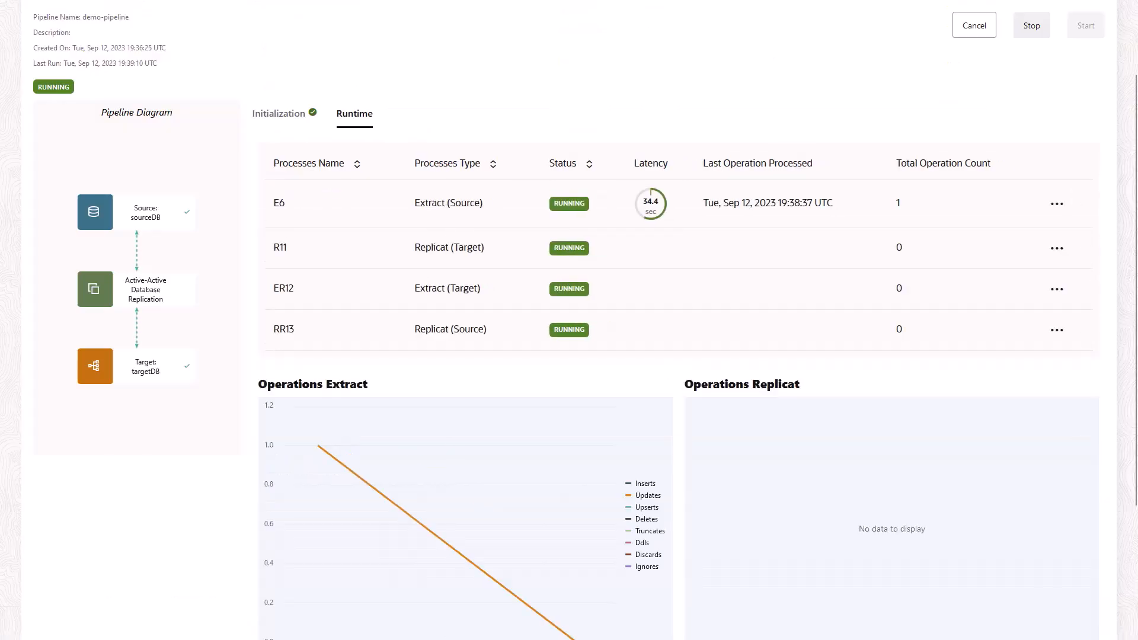
- Review the Runtime operations charts and Critical Events, then open the GoldenGate Console for extract E6
{"action": "scroll", "scroll_direction": "down", "scroll_amount": 3}
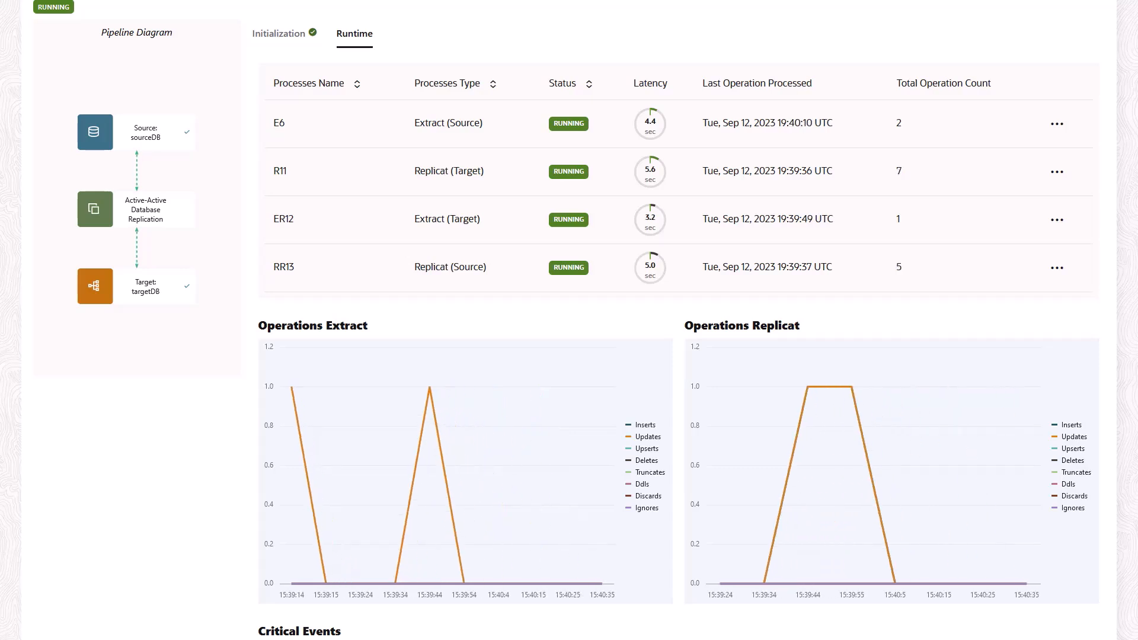
{"action": "scroll", "scroll_direction": "down", "scroll_amount": 3}
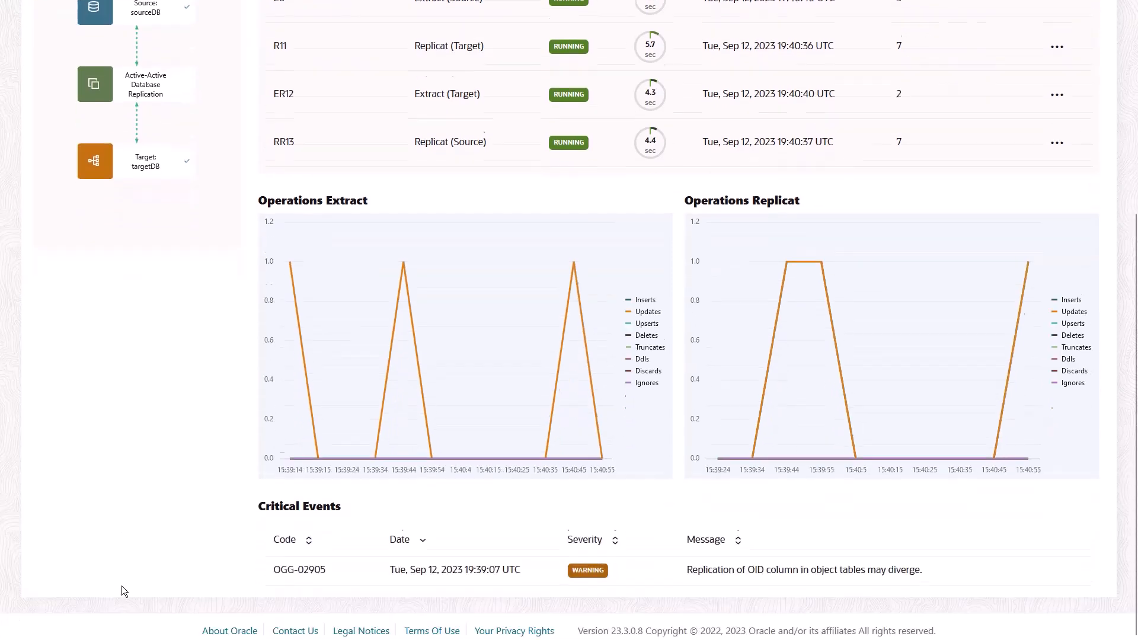
{"action": "scroll", "scroll_direction": "up", "scroll_amount": 3}
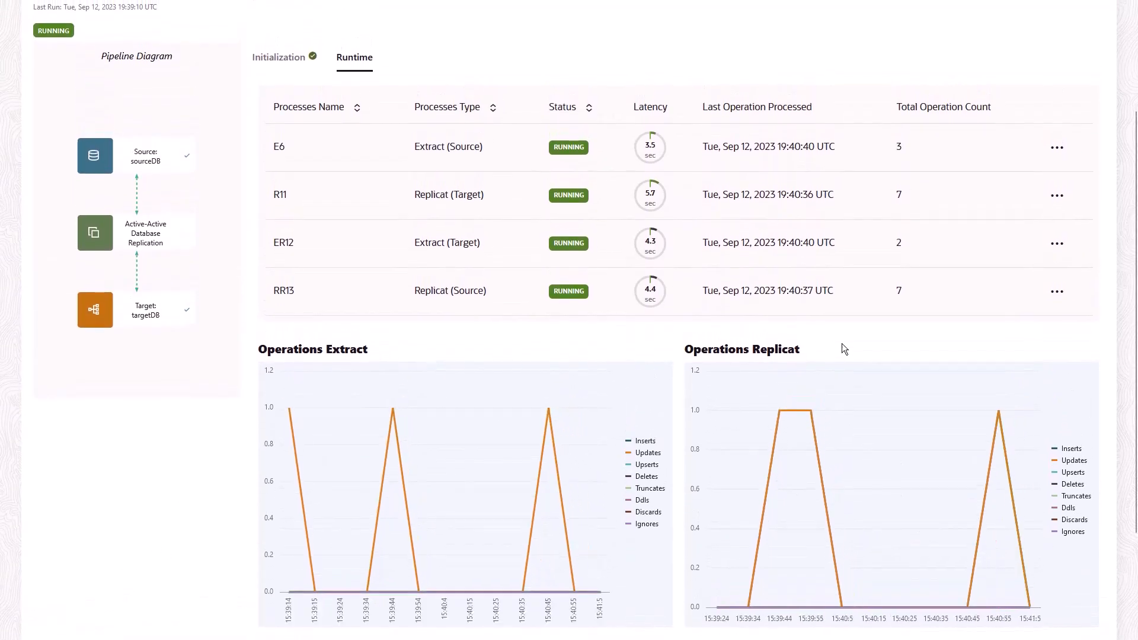
{"action": "left_click", "coordinate": [1056, 147]}
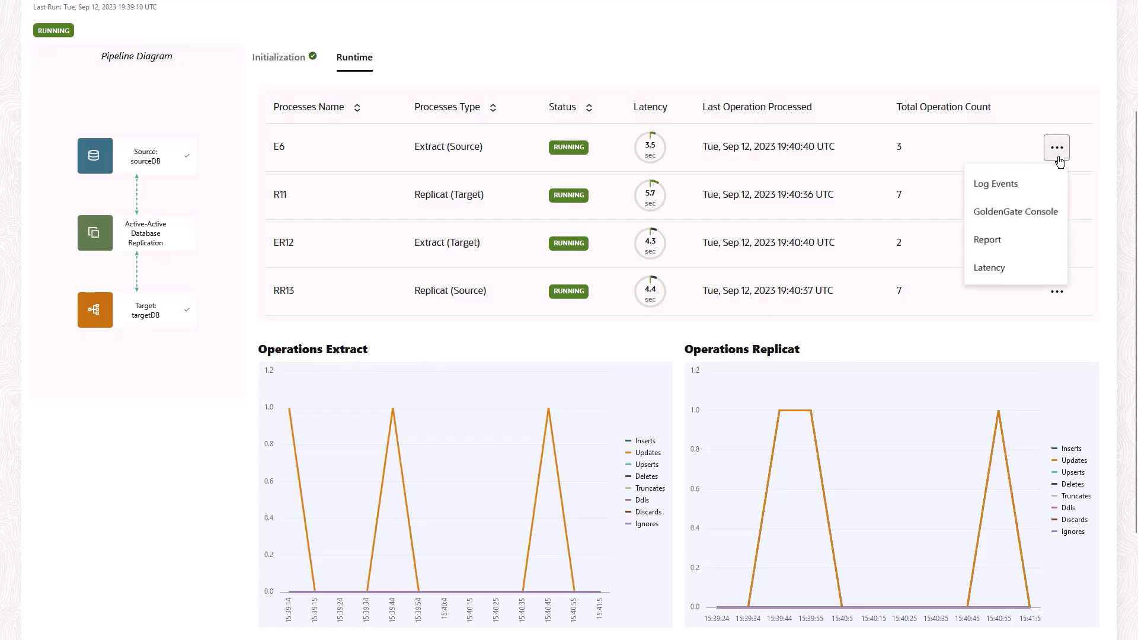
{"action": "left_click", "coordinate": [1015, 211]}
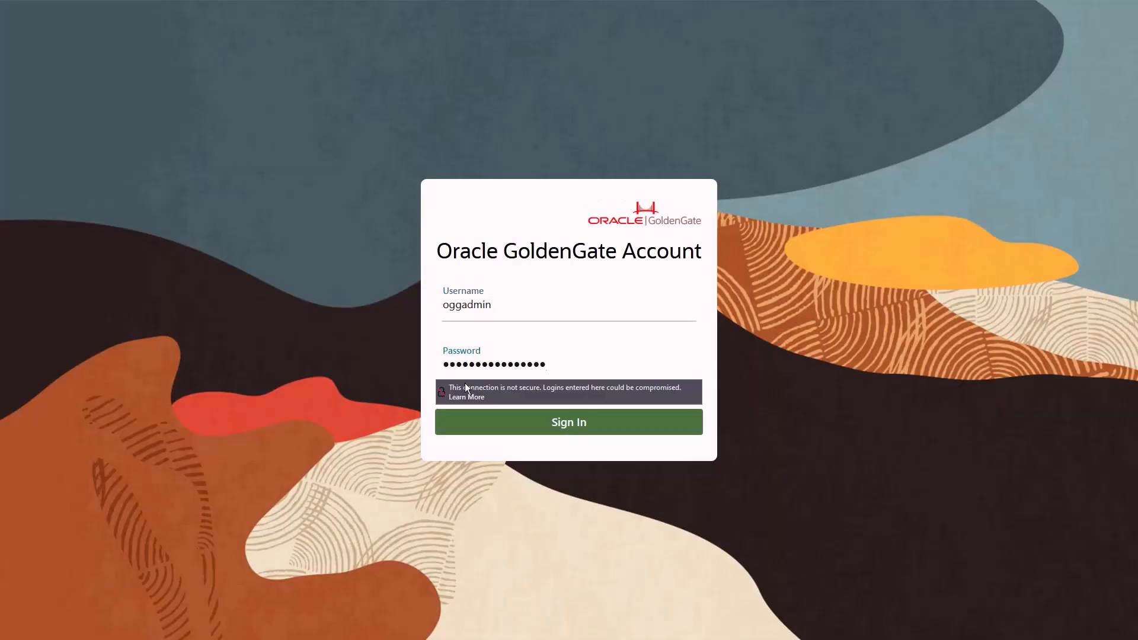
- Sign in to the console and list its DB Connections and the replicats R11 and RR13
{"action": "left_click", "coordinate": [568, 421]}
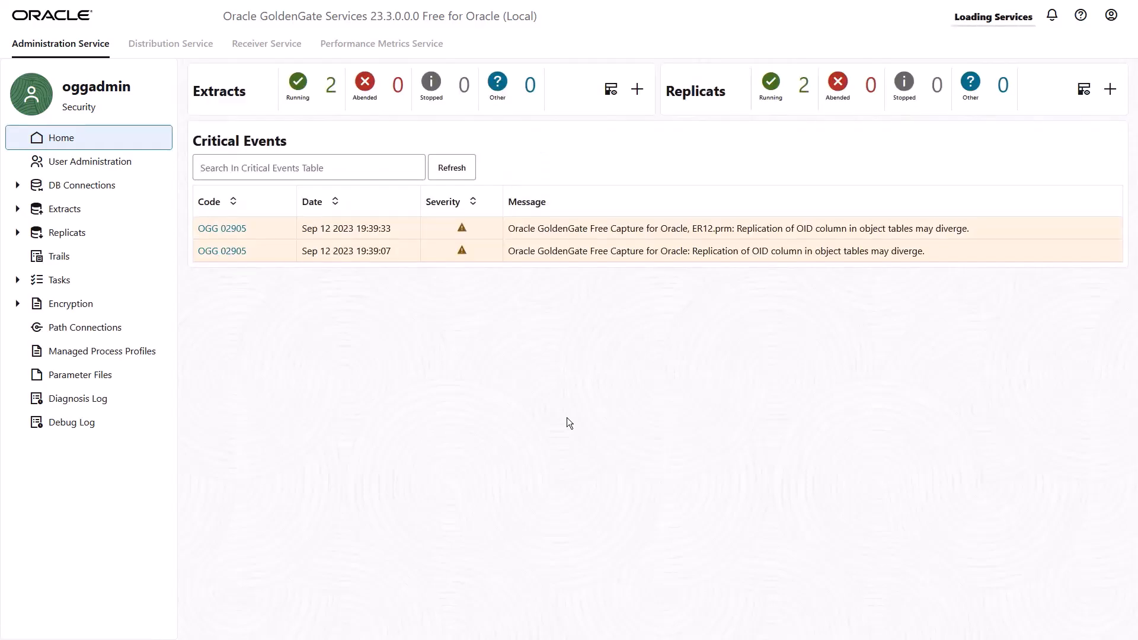
{"action": "left_click", "coordinate": [81, 184]}
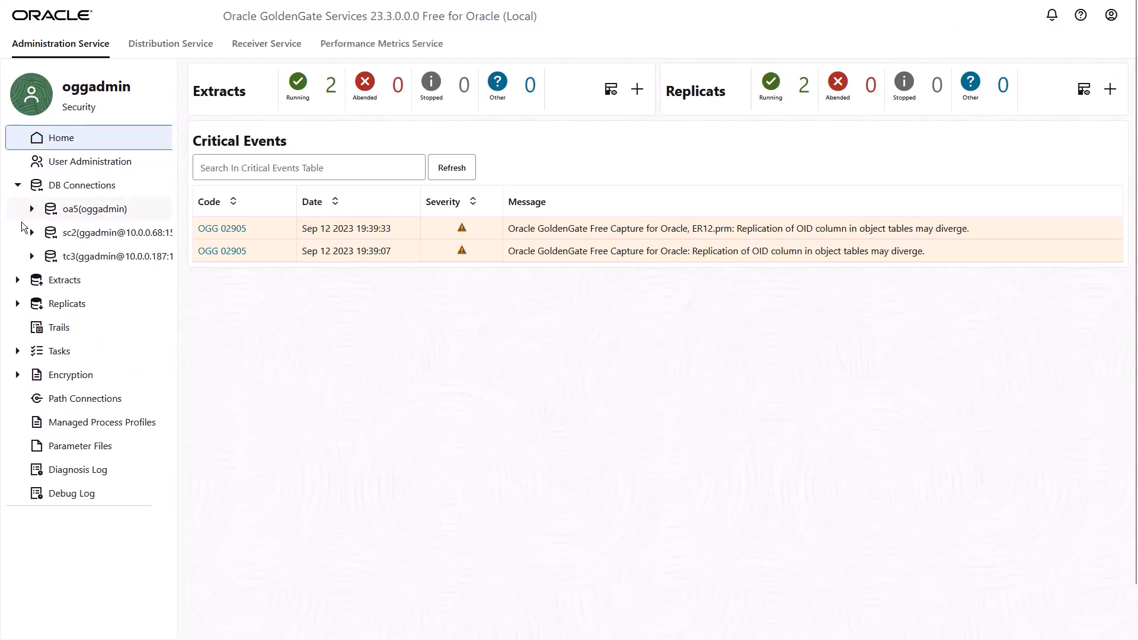
{"action": "left_click", "coordinate": [64, 304]}
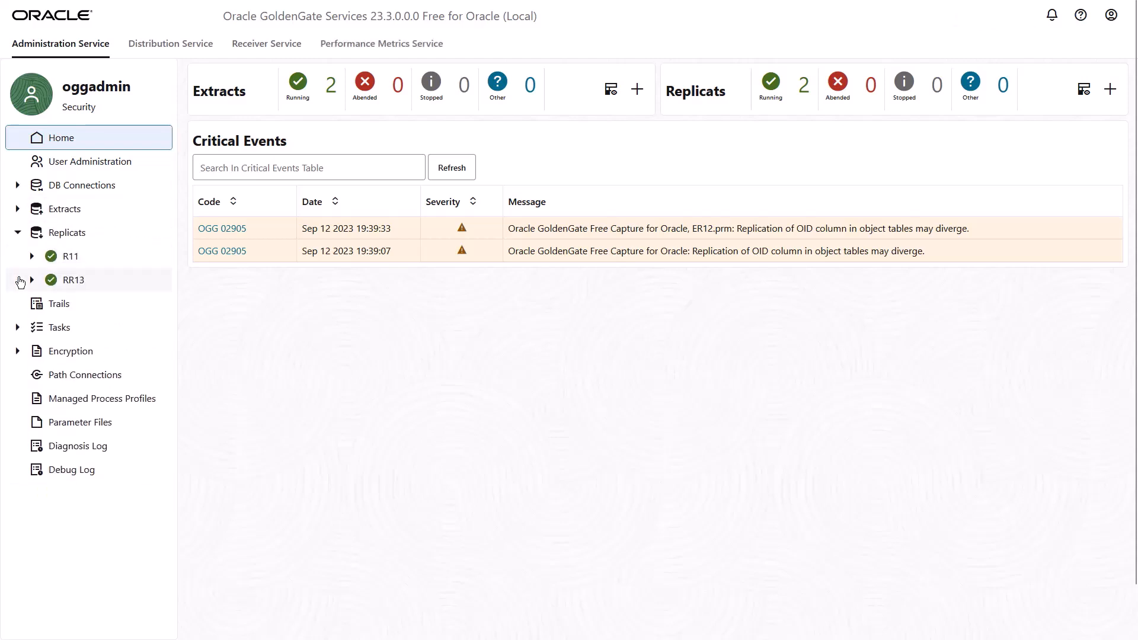